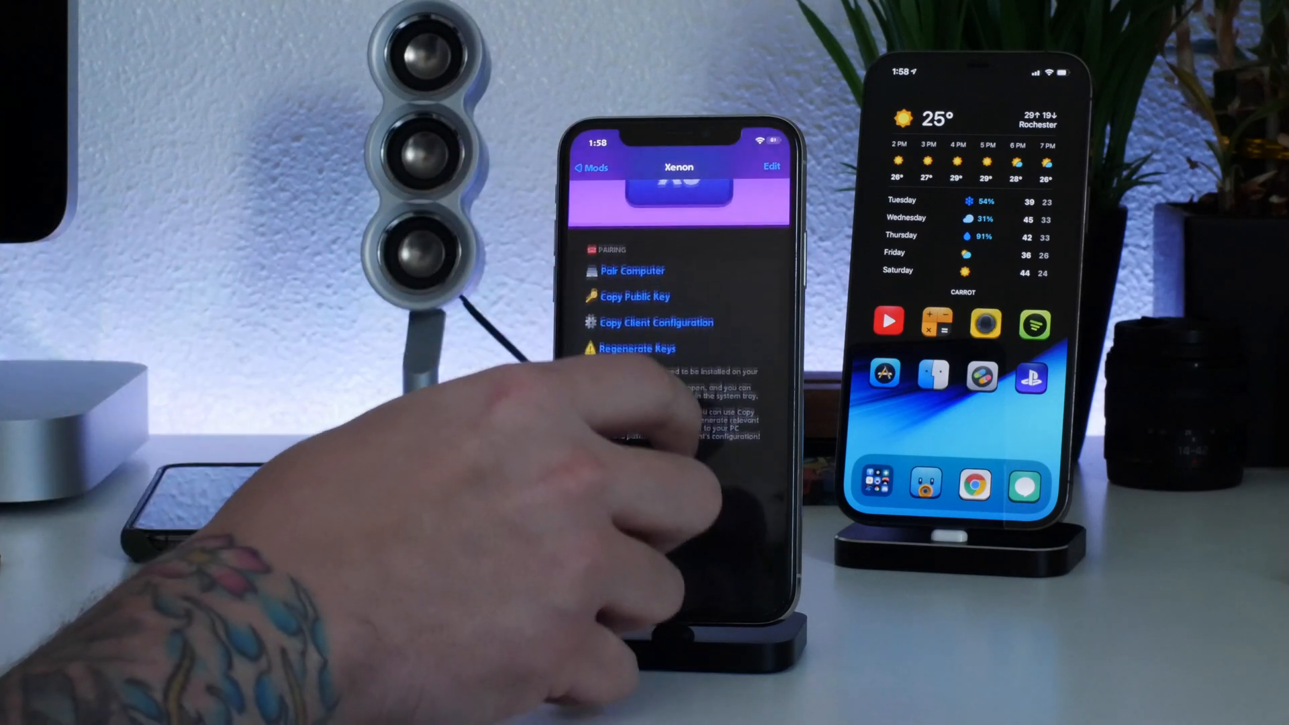
# - Follow the Client Download link on the Xenon Chariz page to the GitHub releases
pyautogui.scroll(-3)
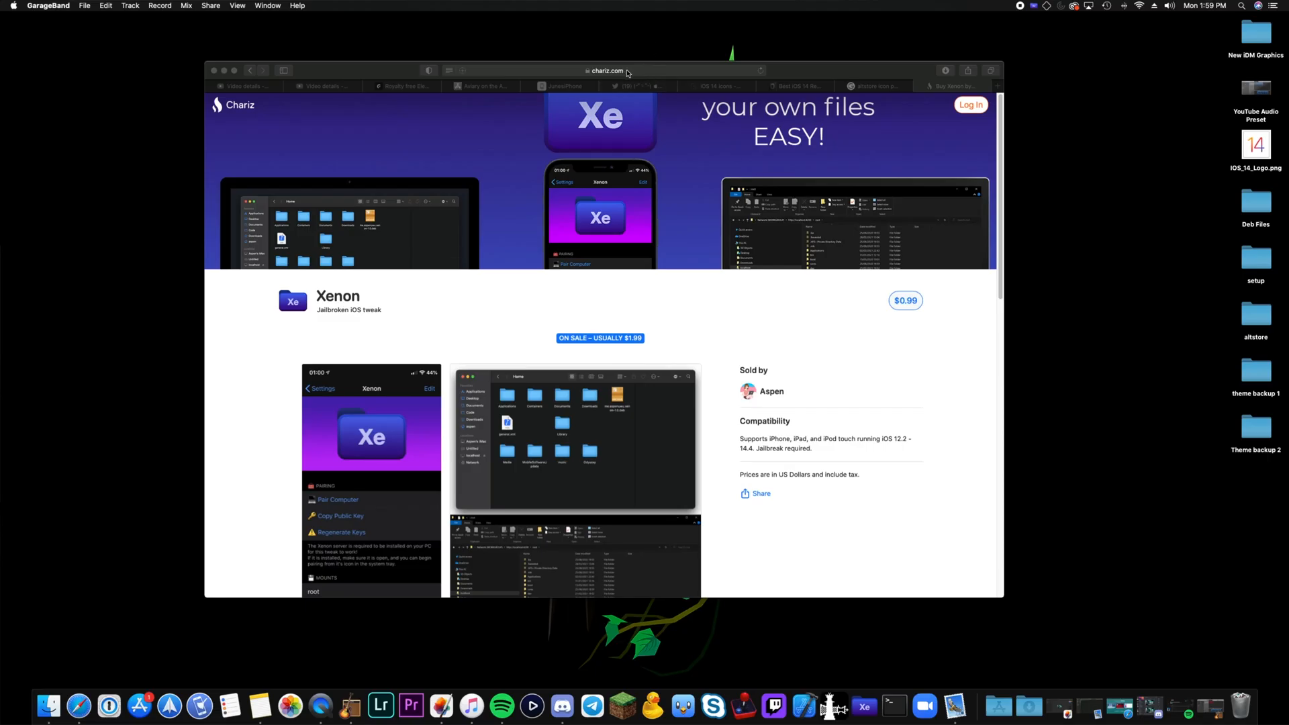
pyautogui.moveTo(724, 311)
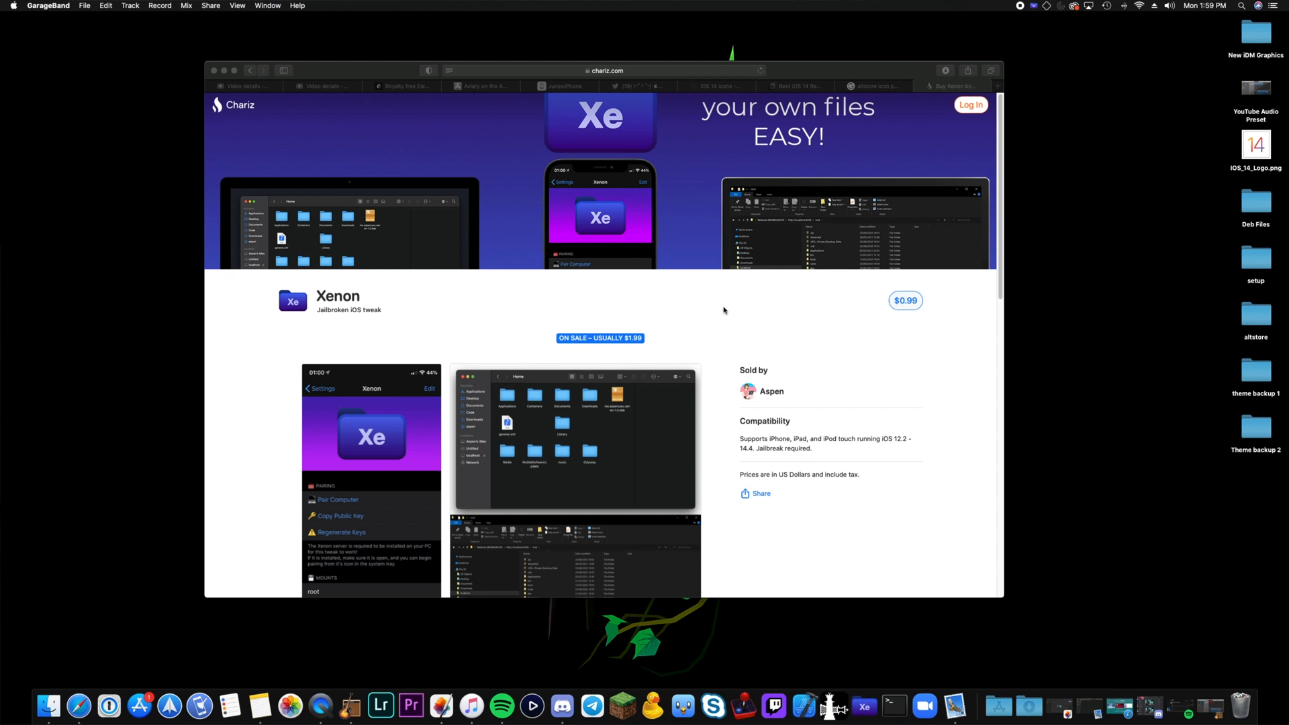
pyautogui.moveTo(836, 327)
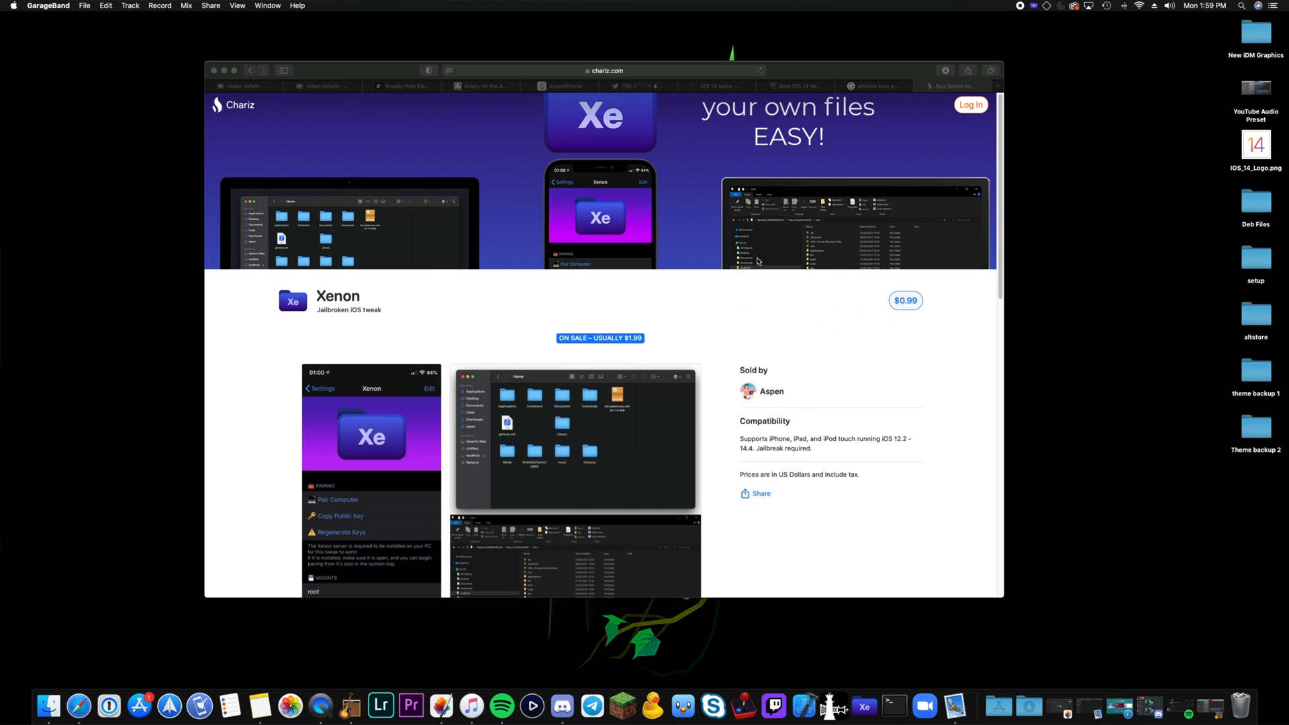
pyautogui.moveTo(703, 349)
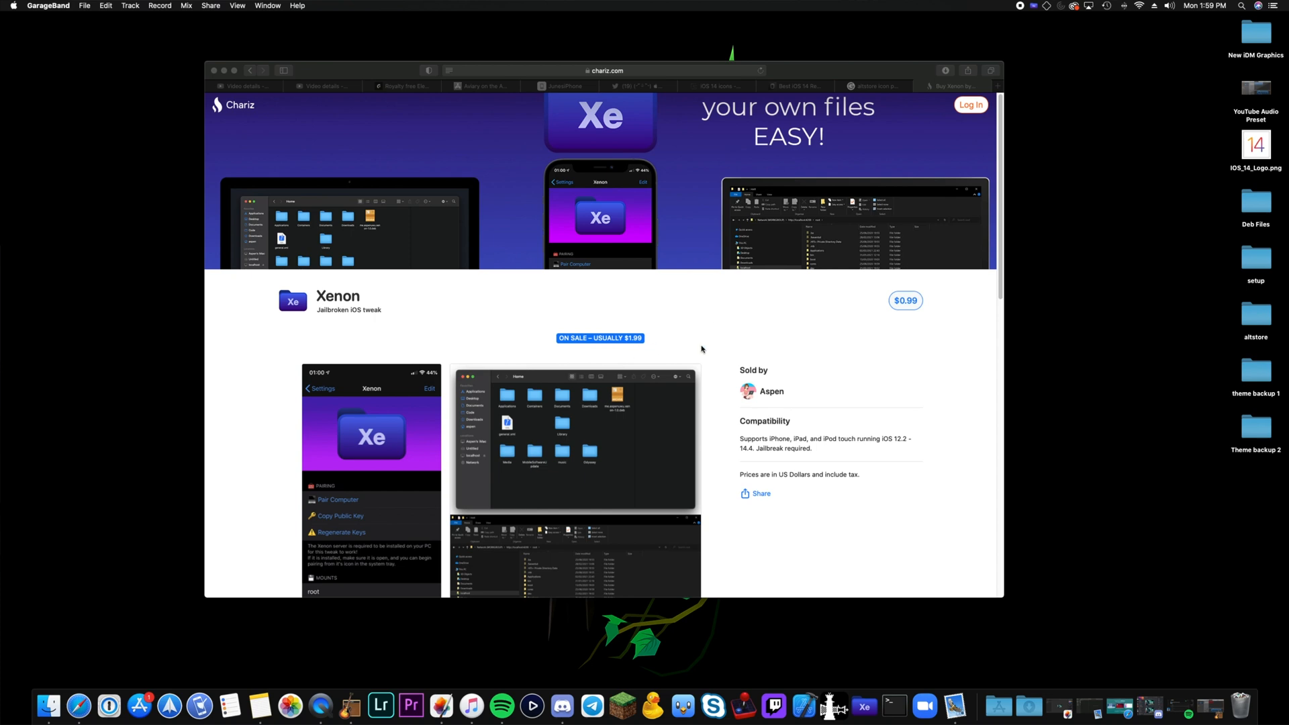
pyautogui.scroll(-3)
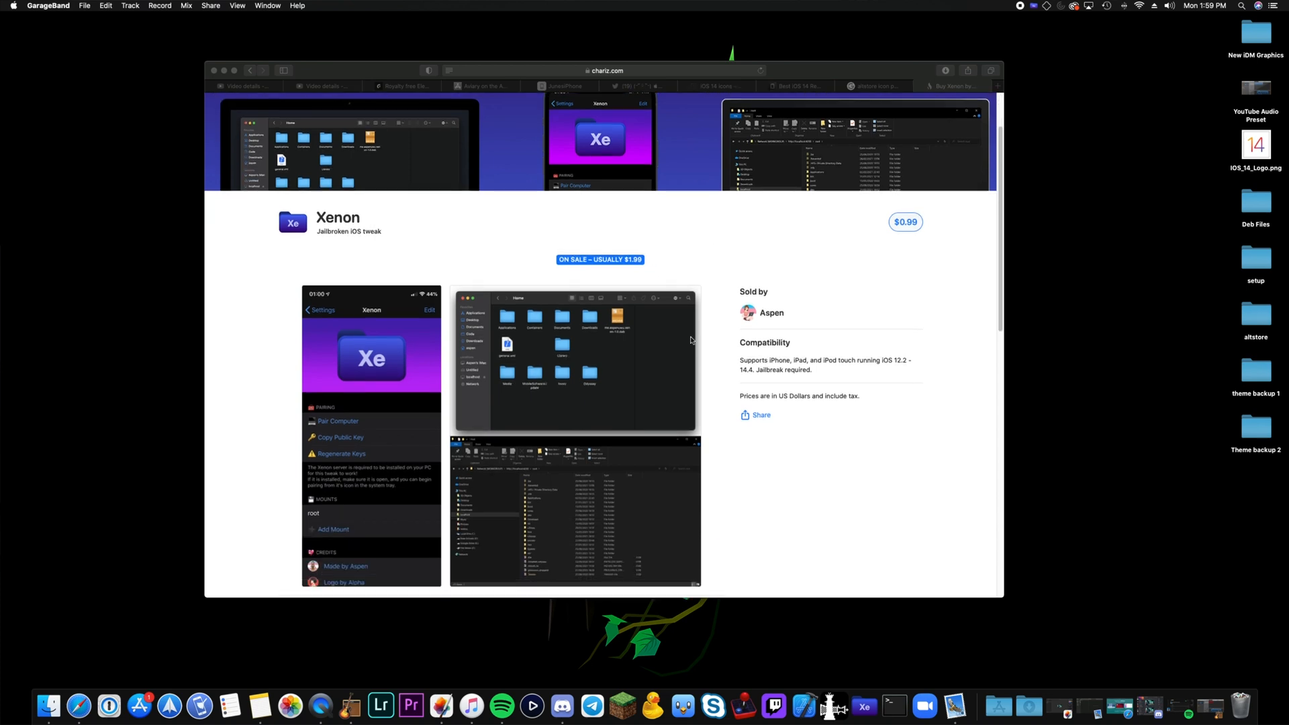
pyautogui.scroll(3)
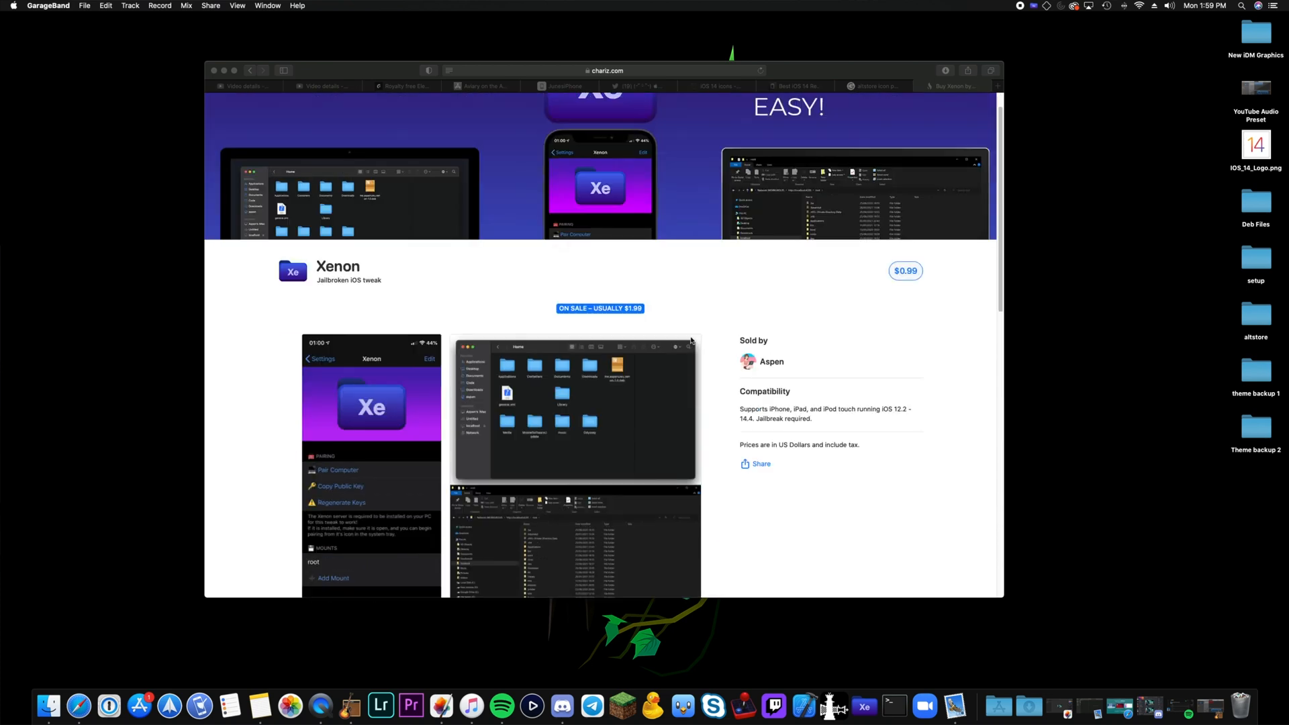
pyautogui.scroll(-3)
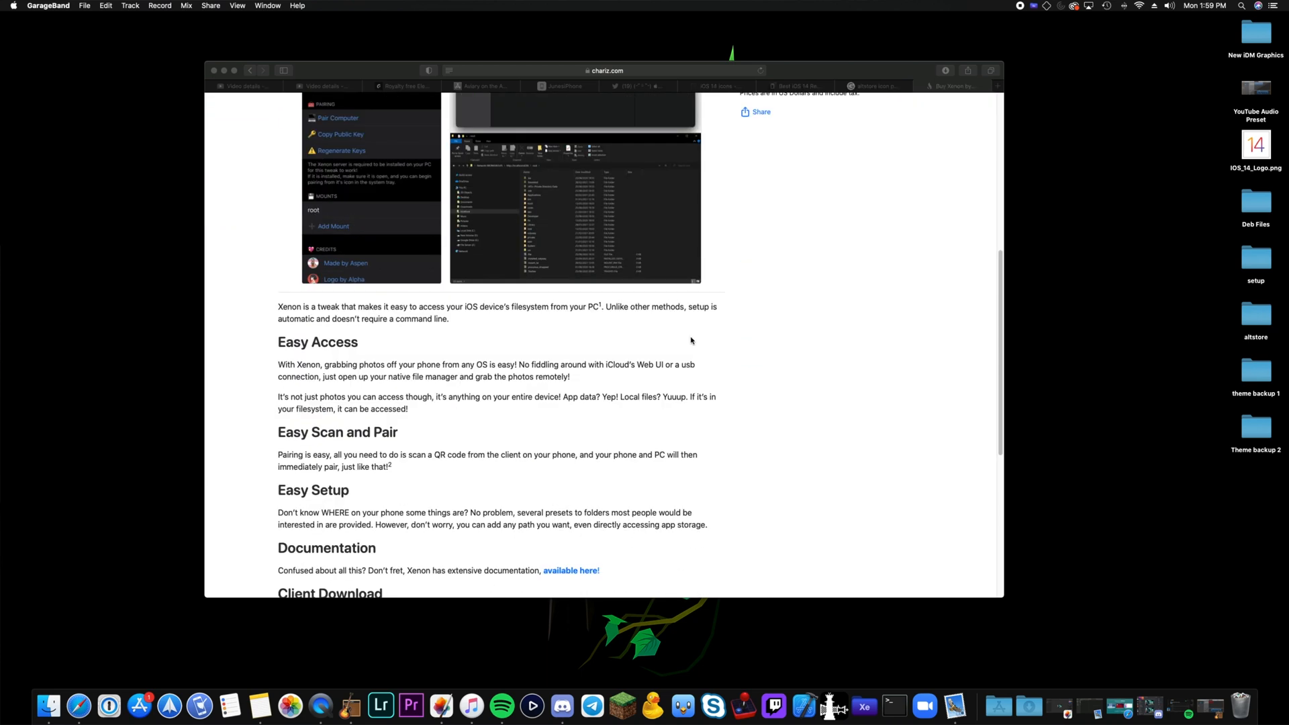
pyautogui.scroll(-3)
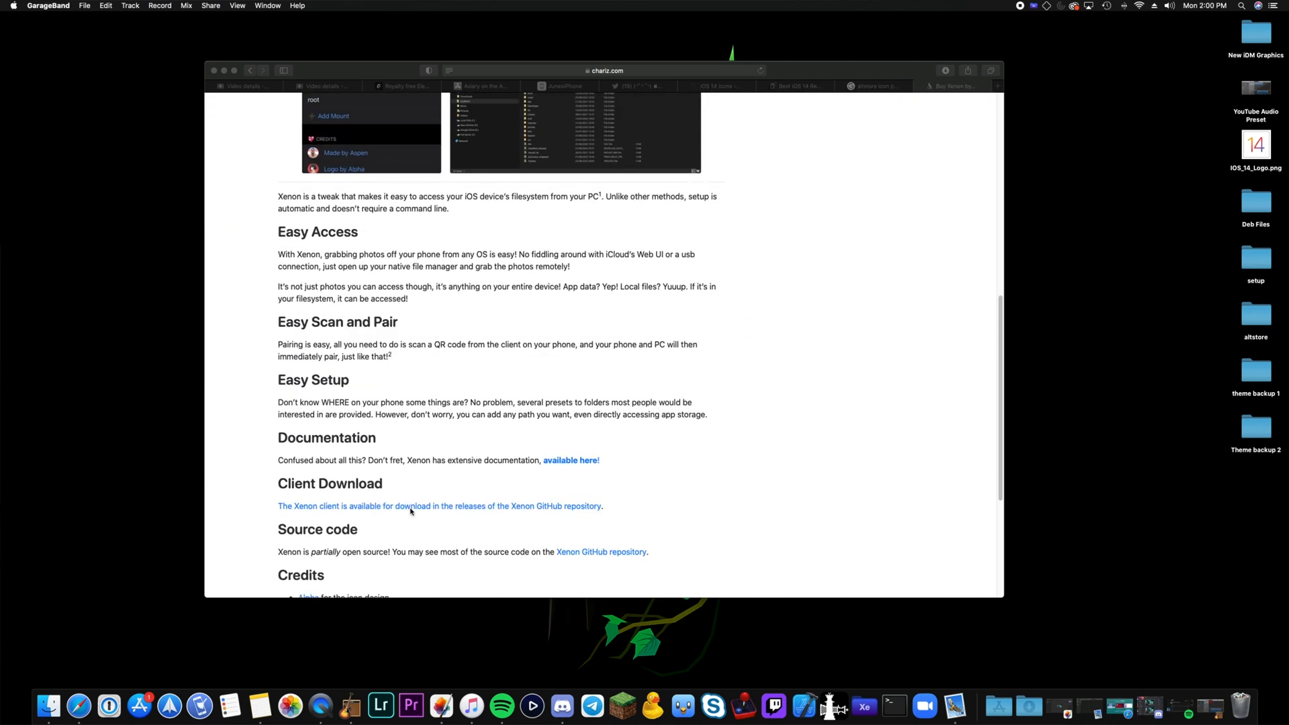
pyautogui.click(411, 507)
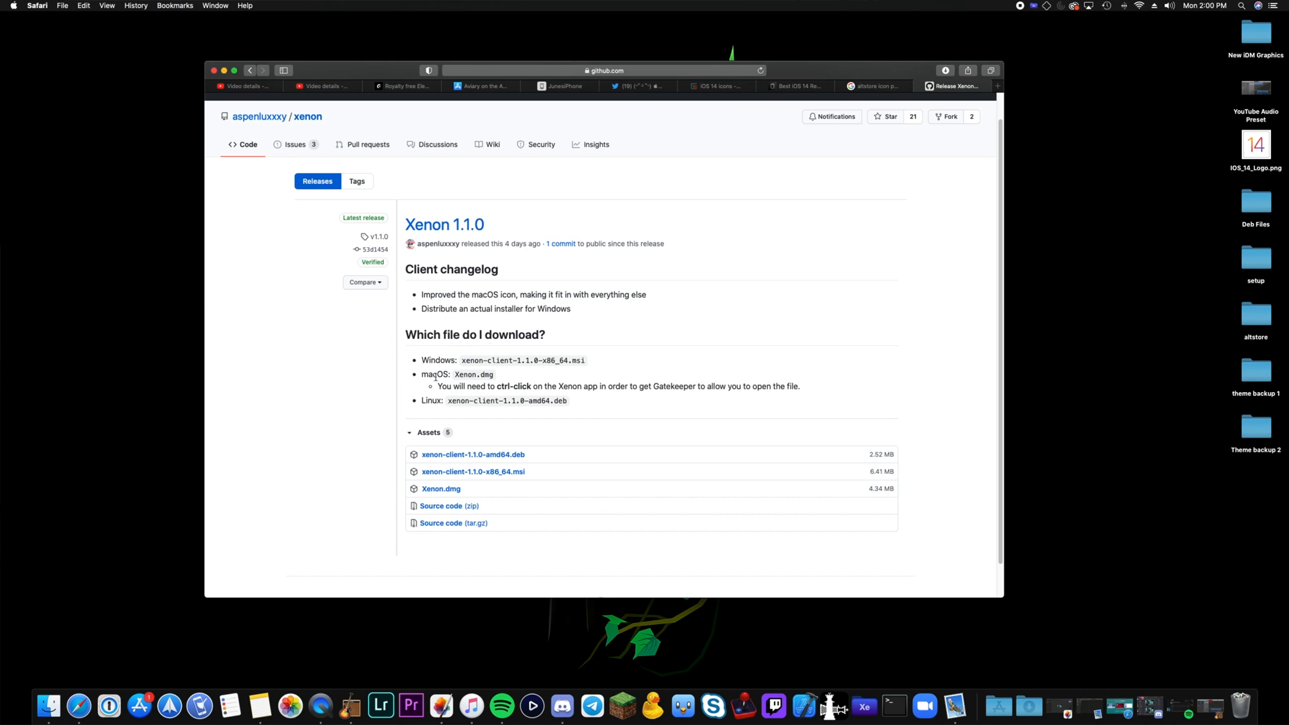
pyautogui.moveTo(493, 386)
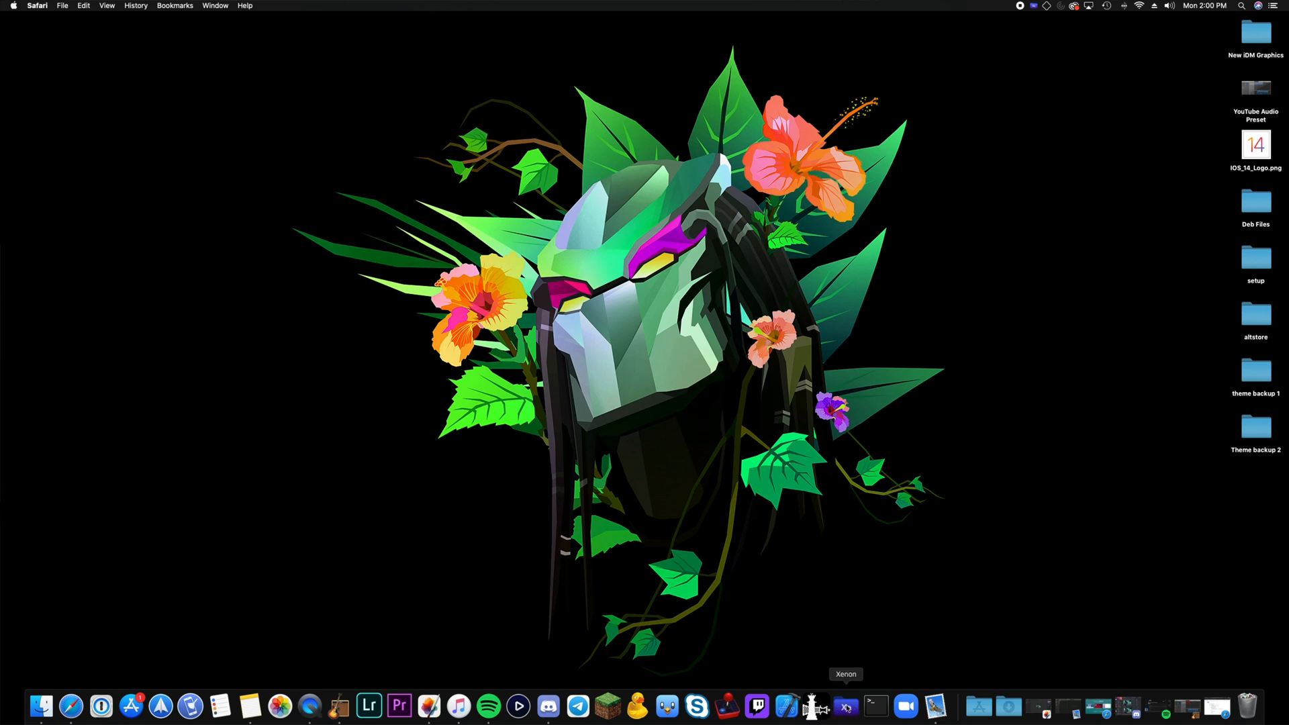
pyautogui.rightClick(818, 706)
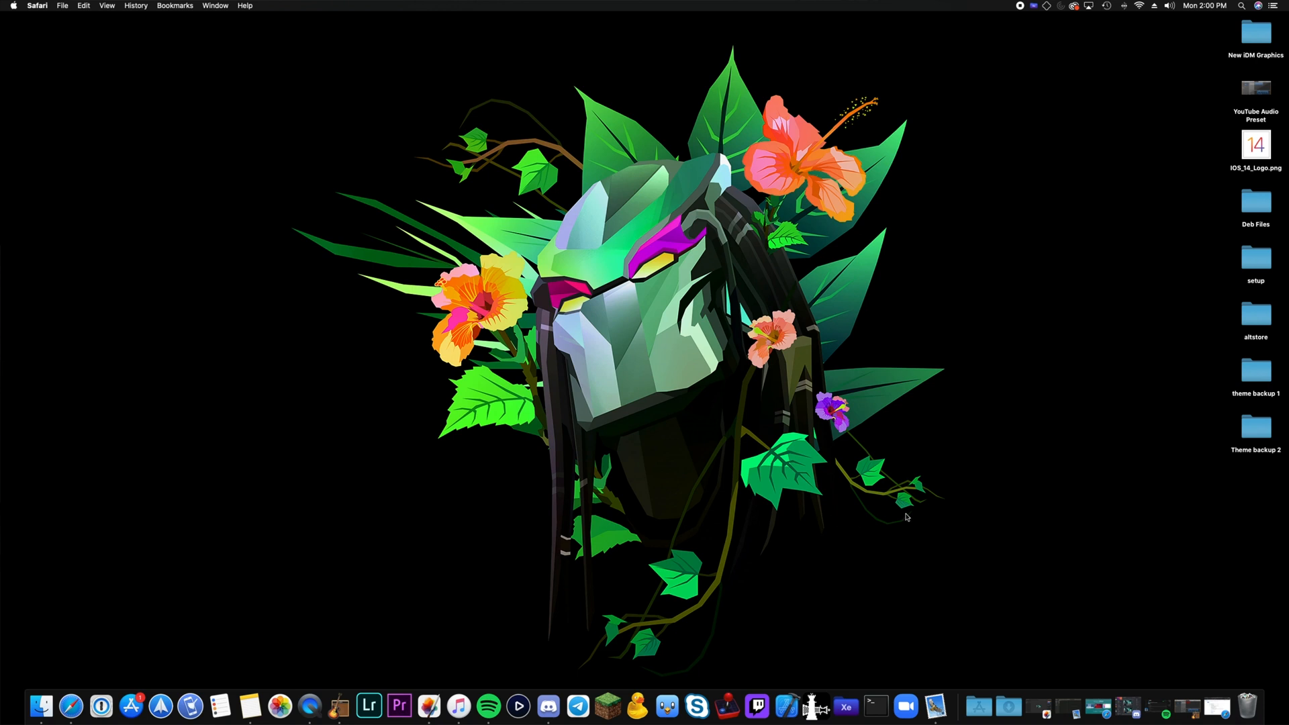
pyautogui.moveTo(784, 456)
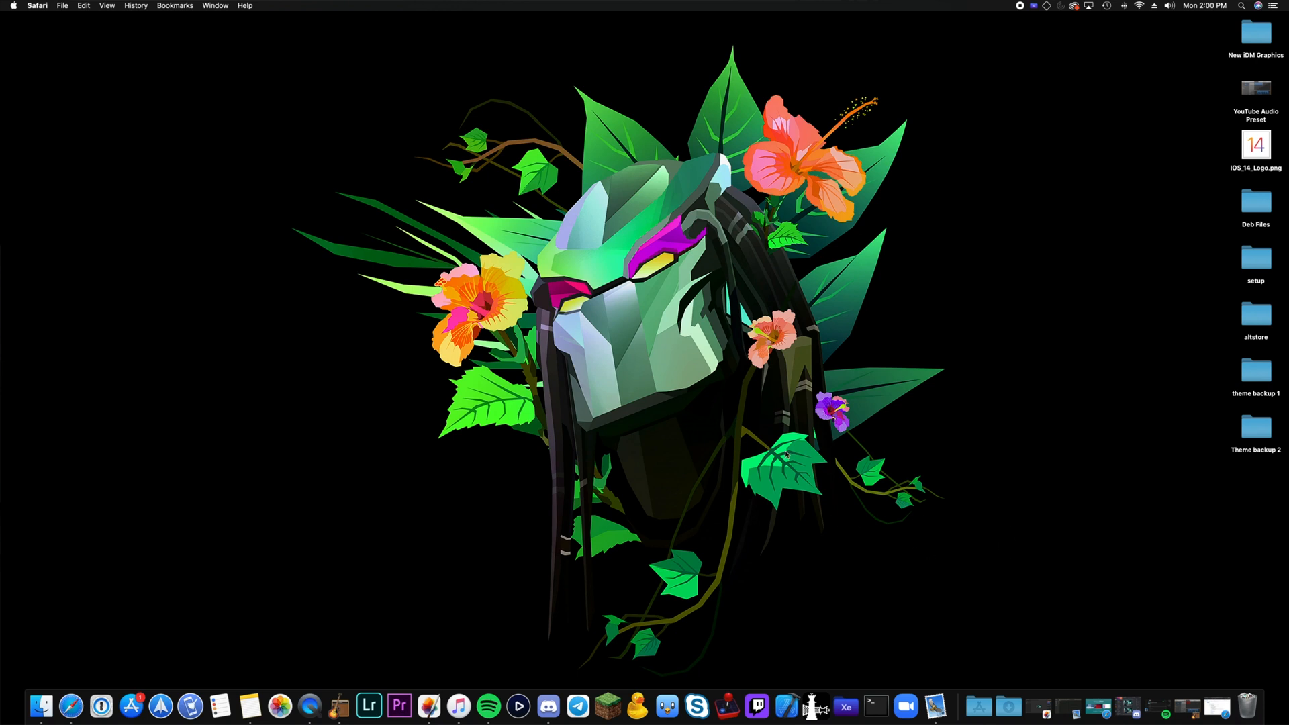
pyautogui.moveTo(908, 530)
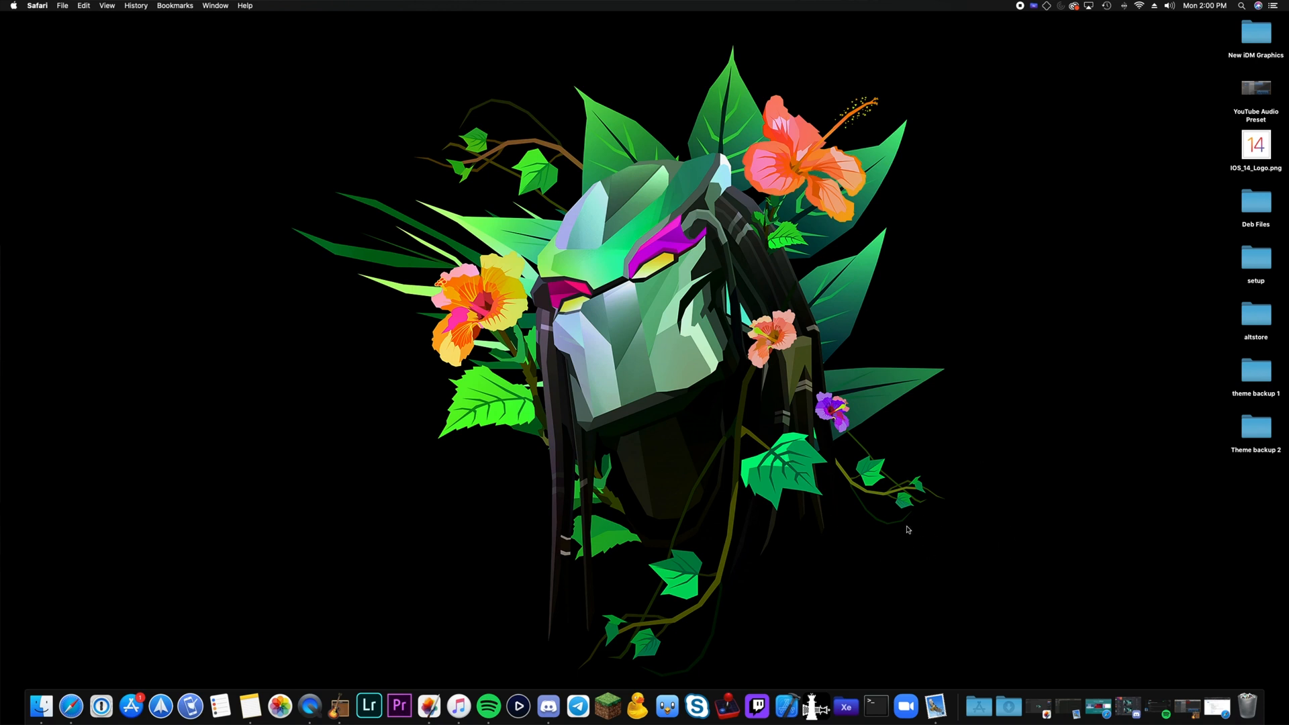
pyautogui.moveTo(740, 513)
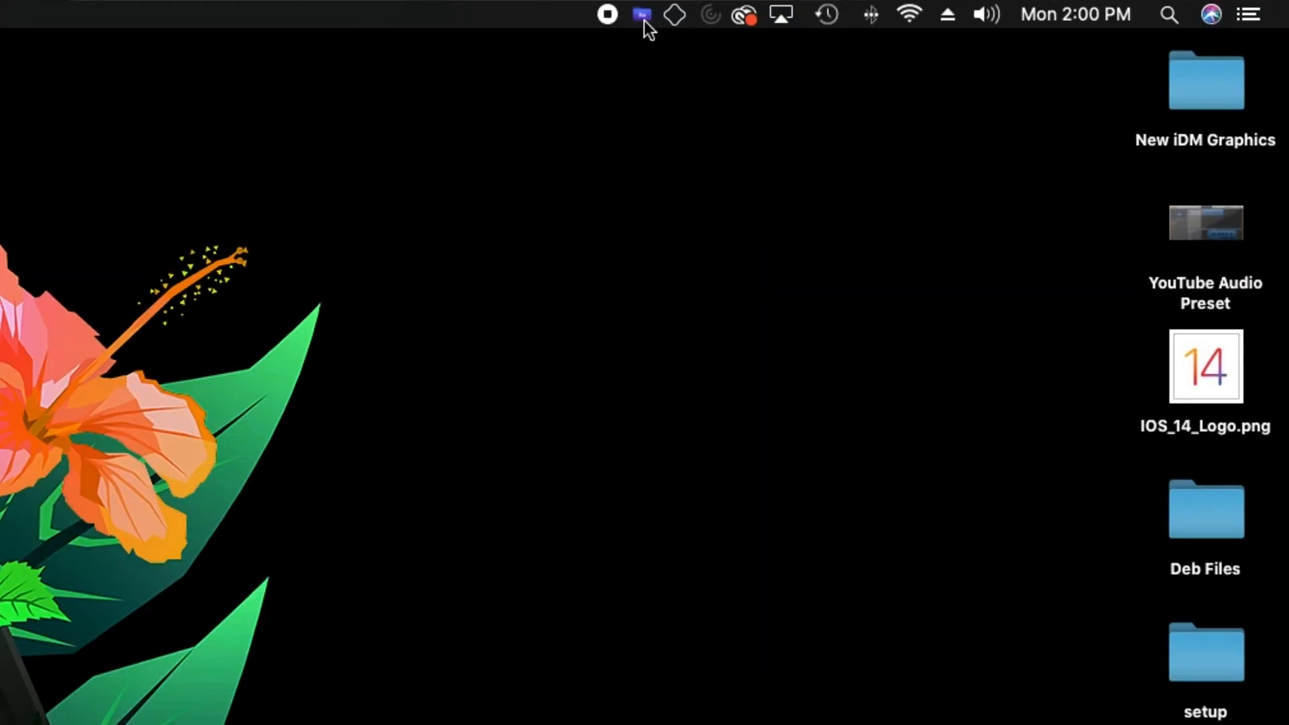
pyautogui.moveTo(473, 588)
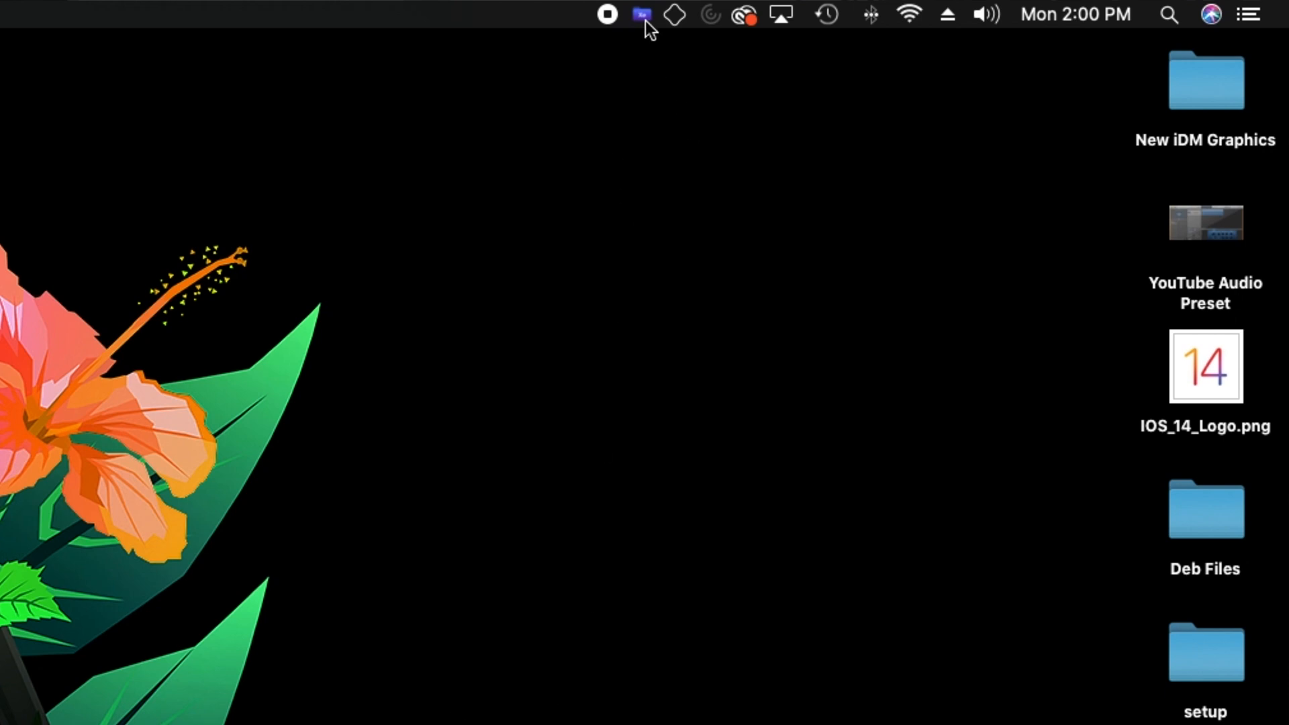
# - Show Xenon's menu-bar menu with Pair Device, View Log, Restart Server and Quit
pyautogui.click(642, 14)
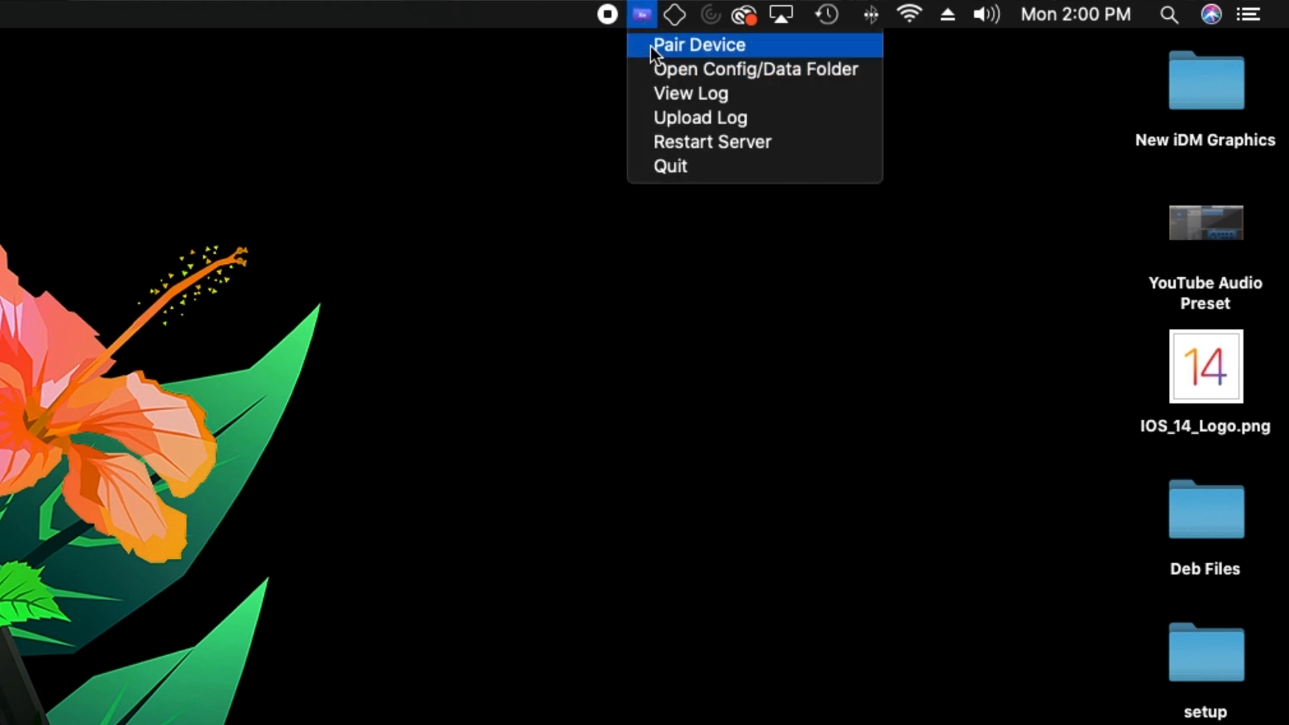
pyautogui.moveTo(721, 154)
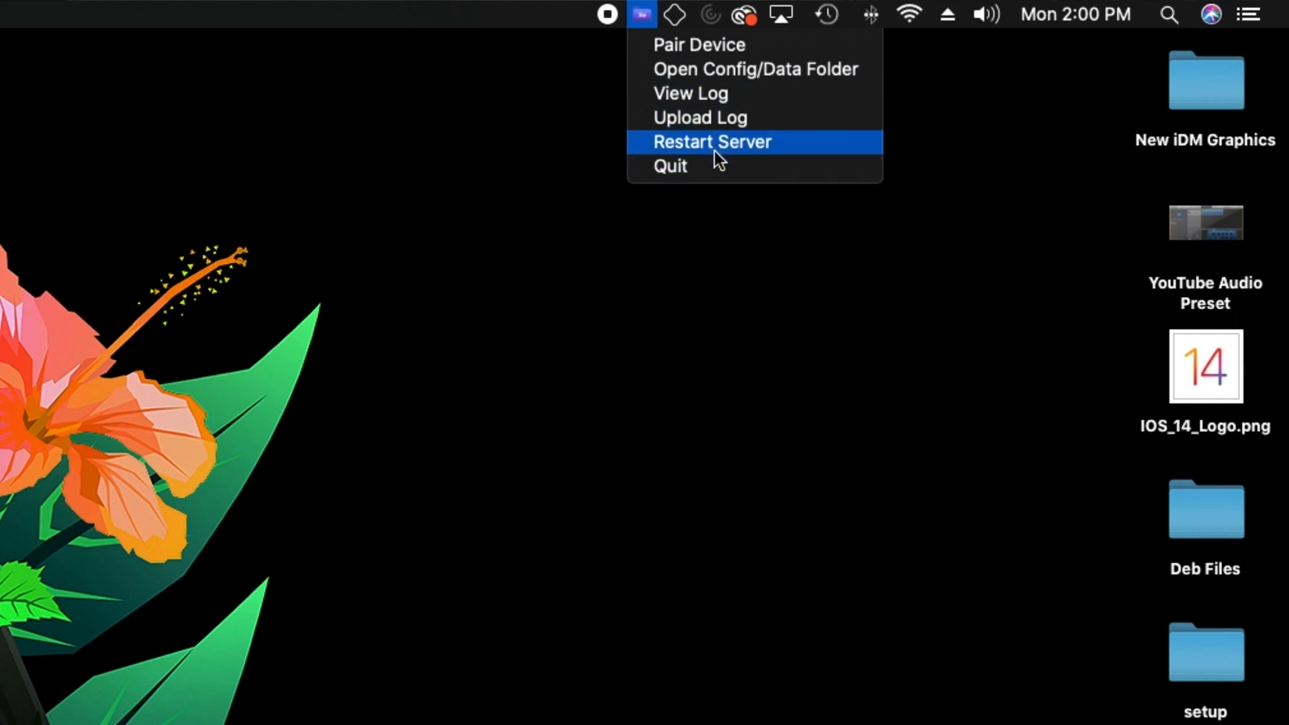
pyautogui.moveTo(750, 99)
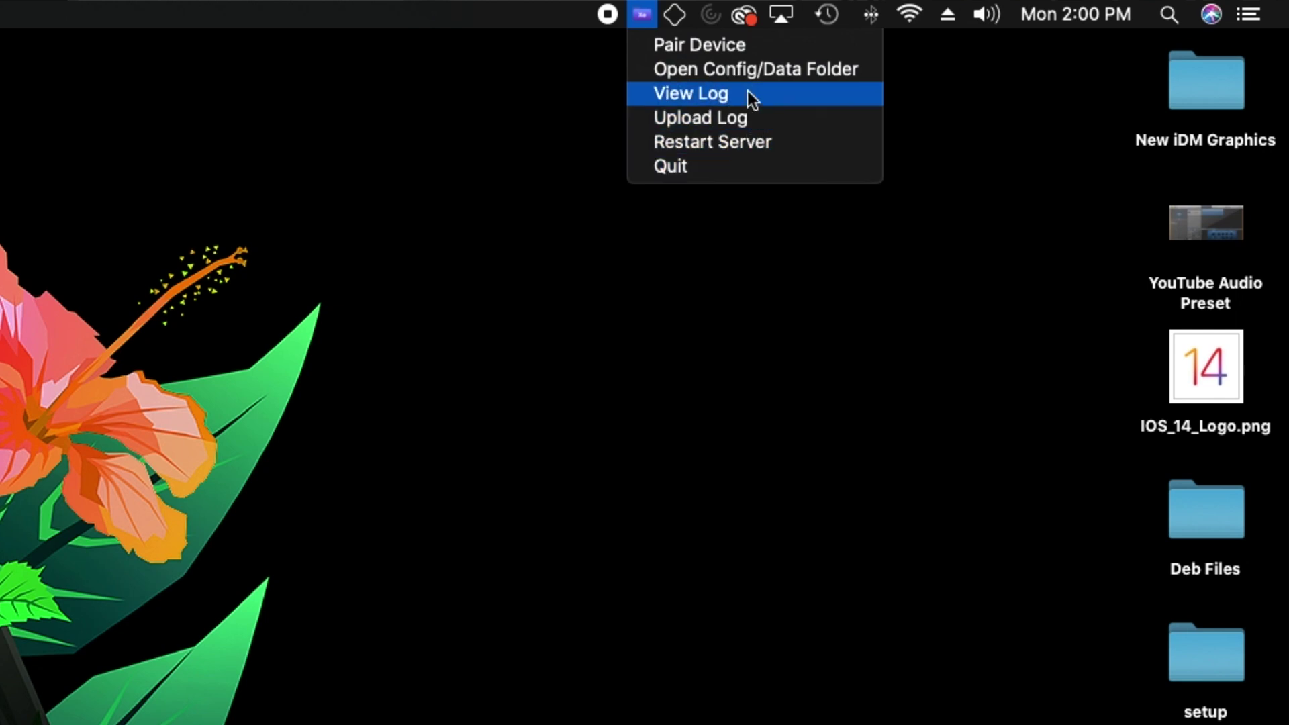
pyautogui.moveTo(779, 79)
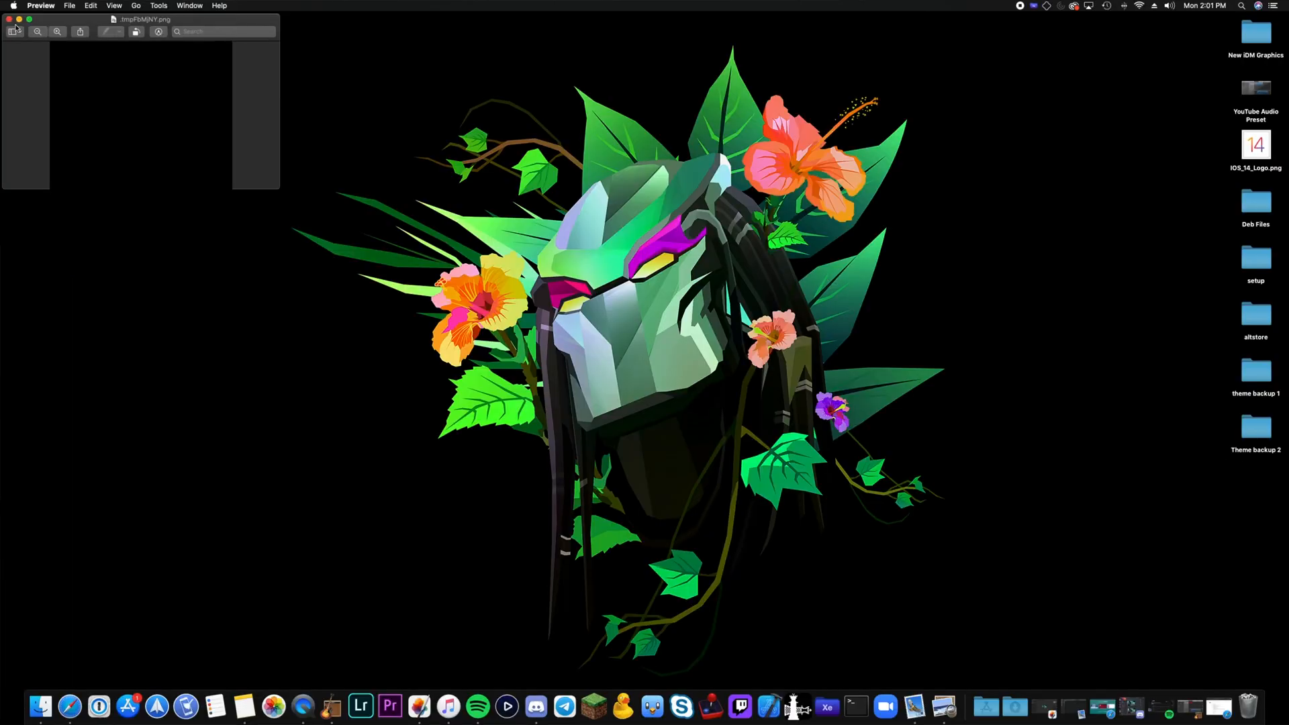
# - Bring up a Finder window and select the localhost mount under Locations
pyautogui.click(19, 20)
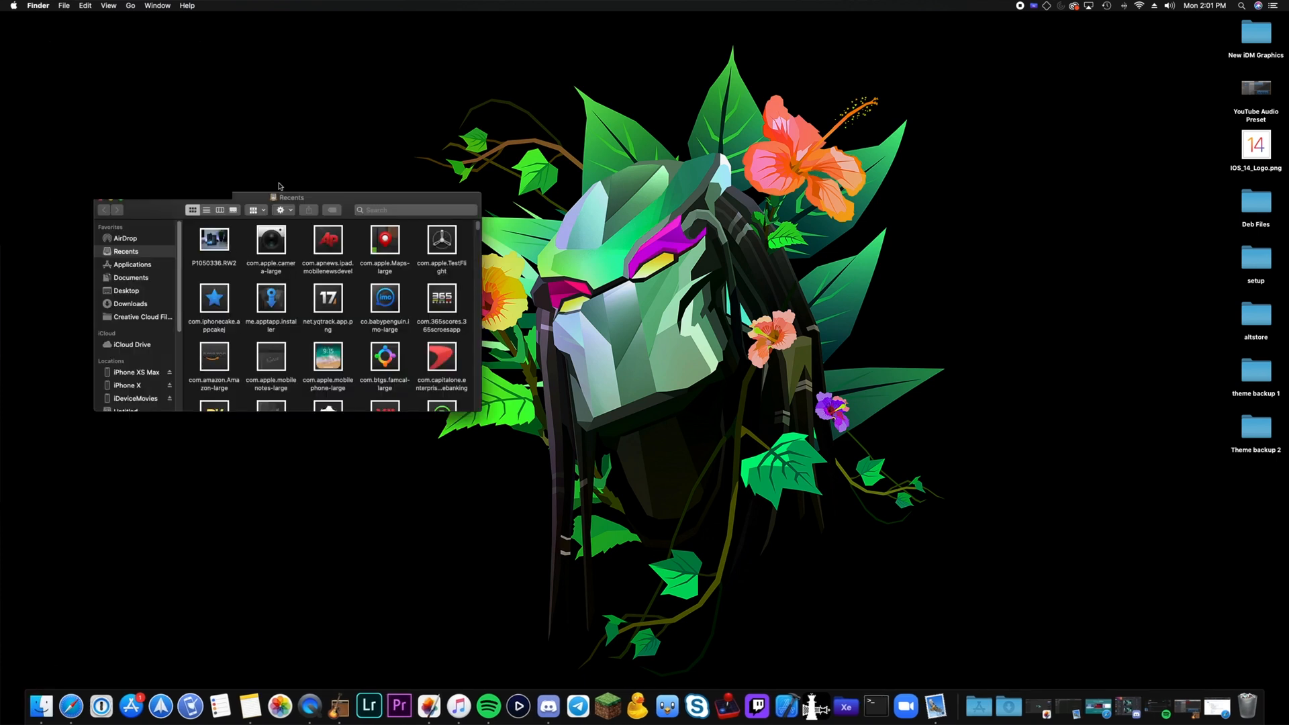
pyautogui.moveTo(291, 196); pyautogui.dragTo(656, 213)
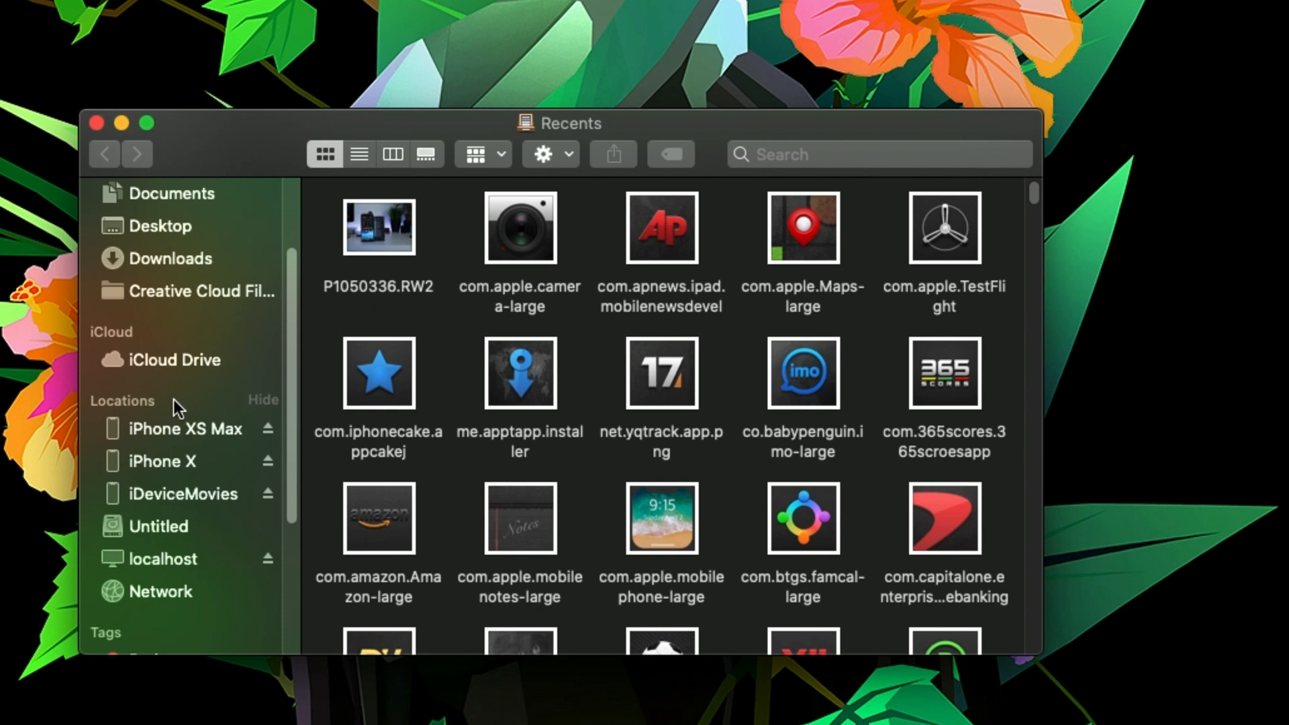
pyautogui.click(164, 559)
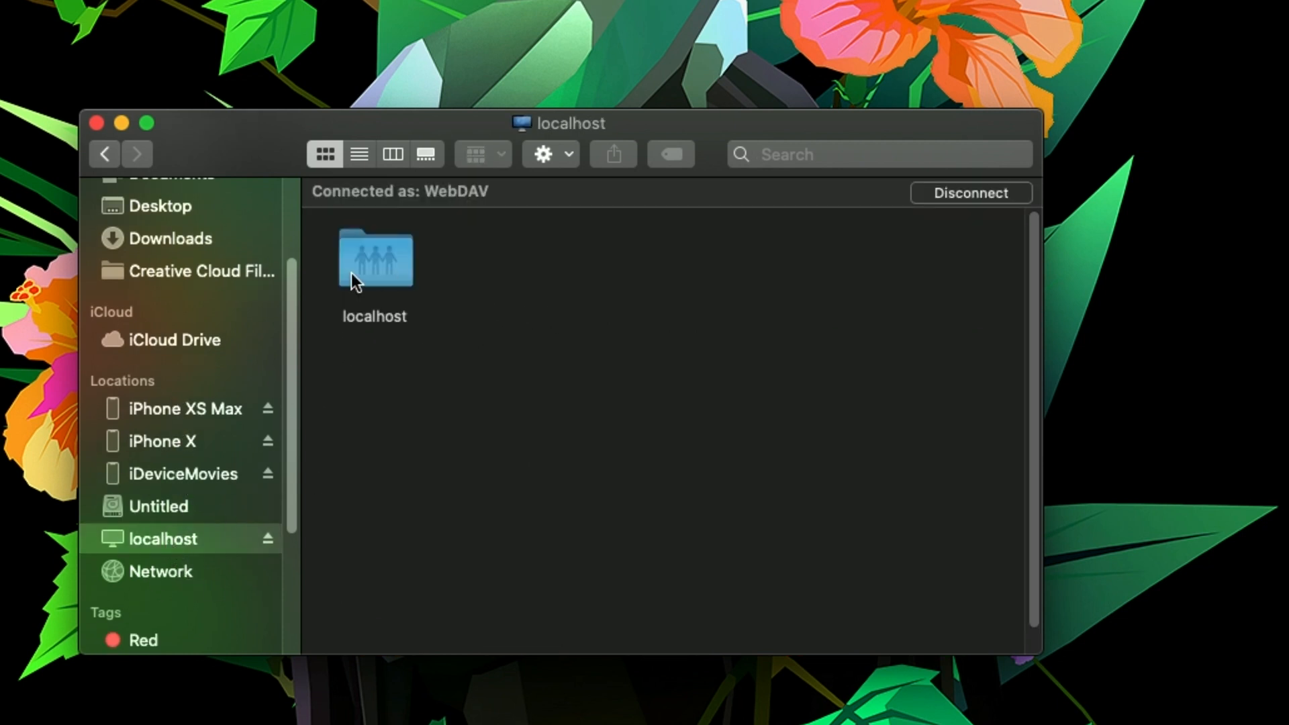
# - Enter the localhost share and the iPhone's root folder with Applications, Library and bin
pyautogui.click(375, 259)
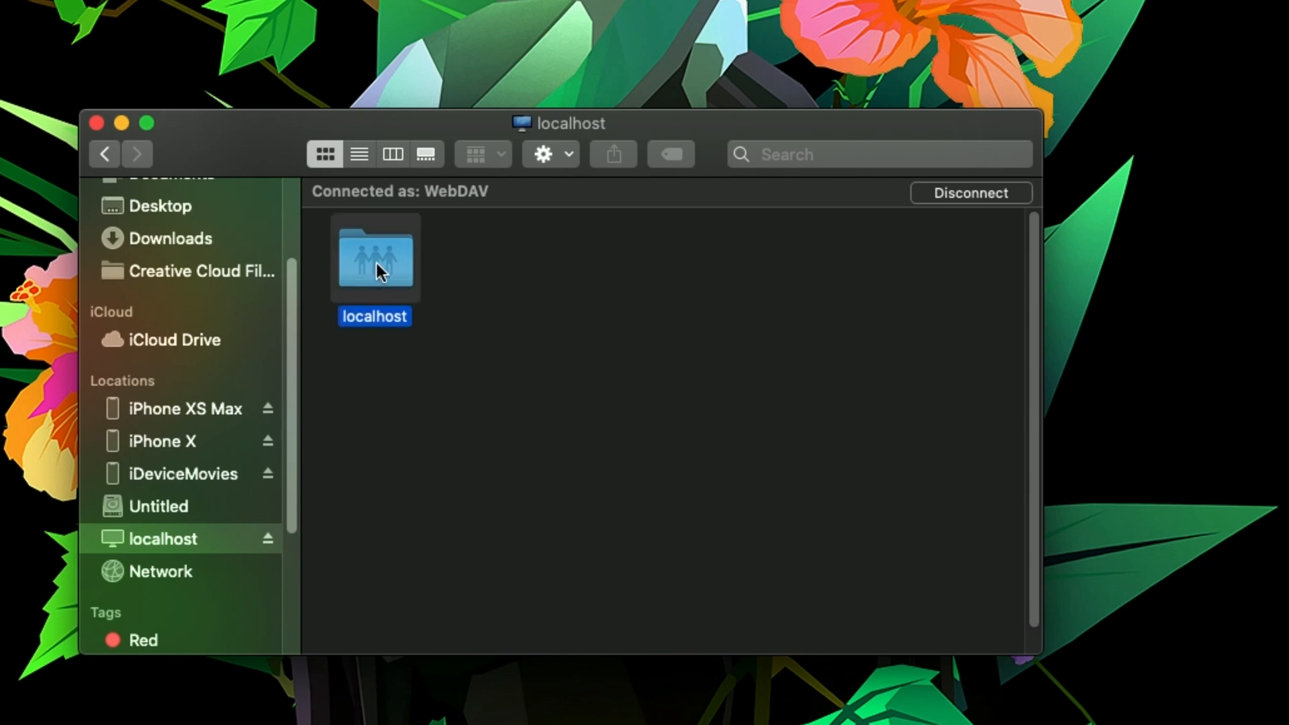
pyautogui.doubleClick(376, 260)
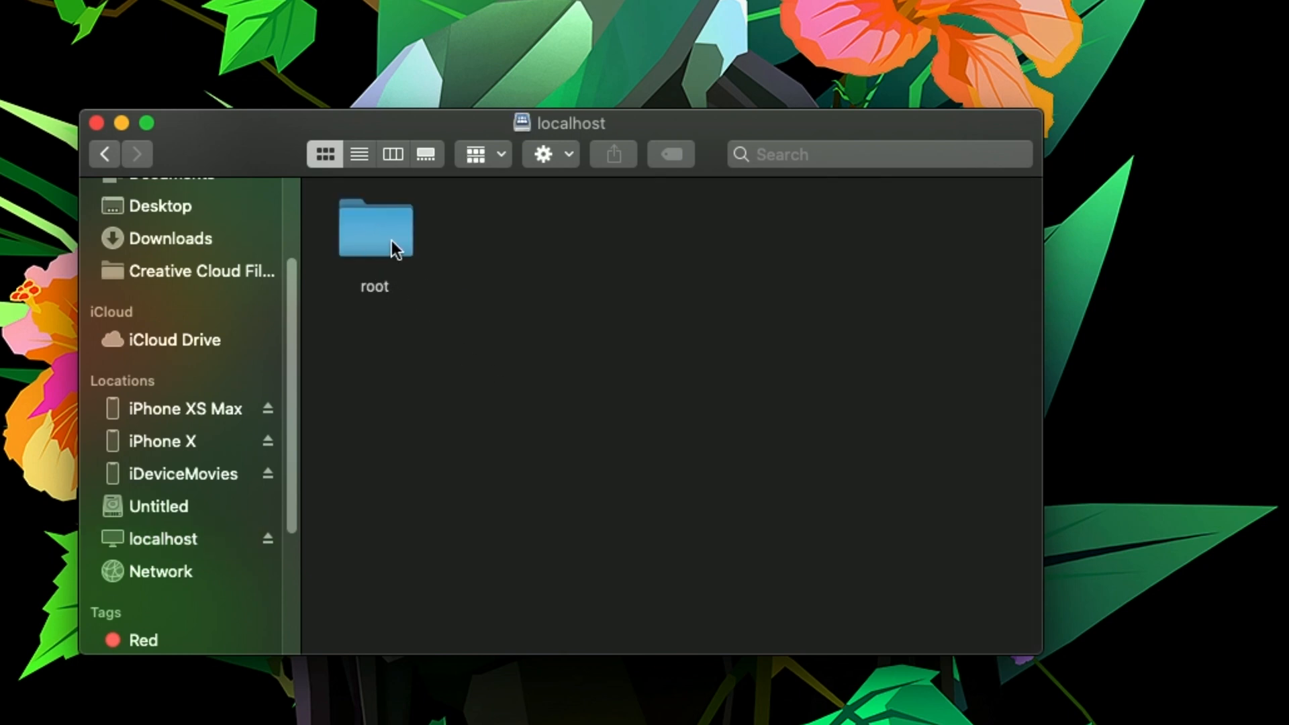
pyautogui.doubleClick(375, 228)
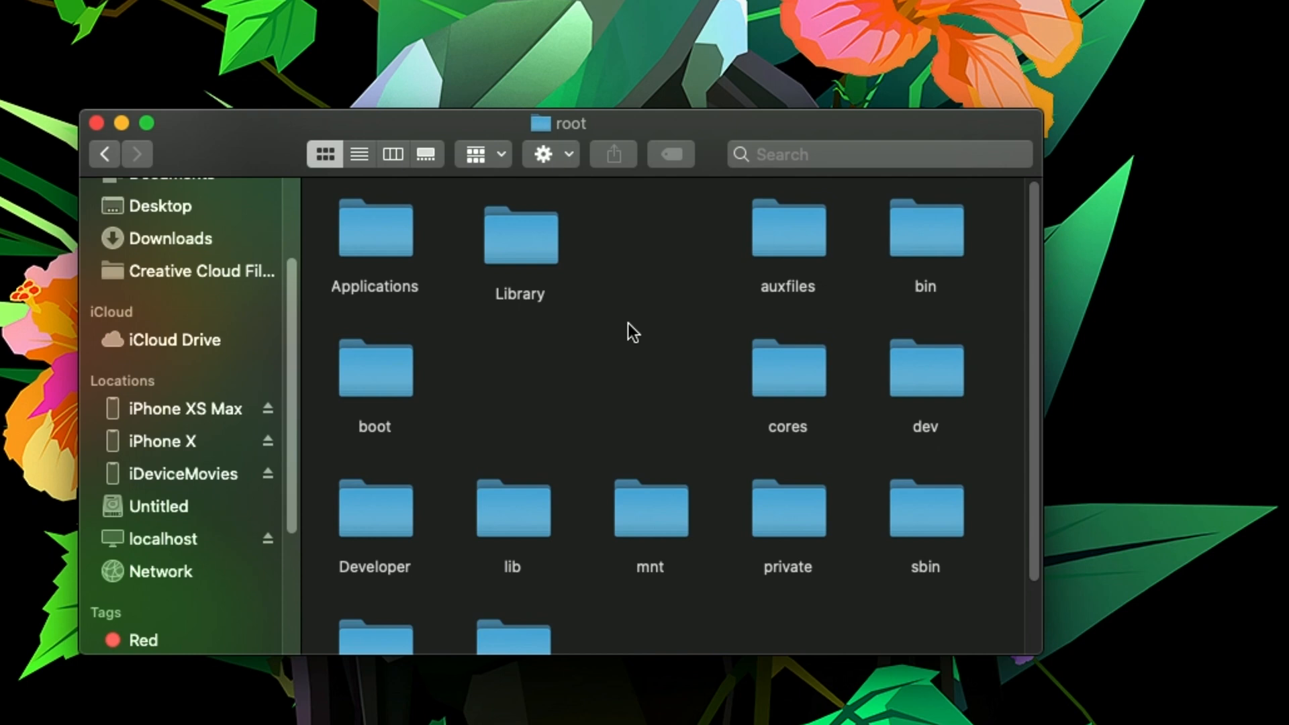
pyautogui.moveTo(586, 277)
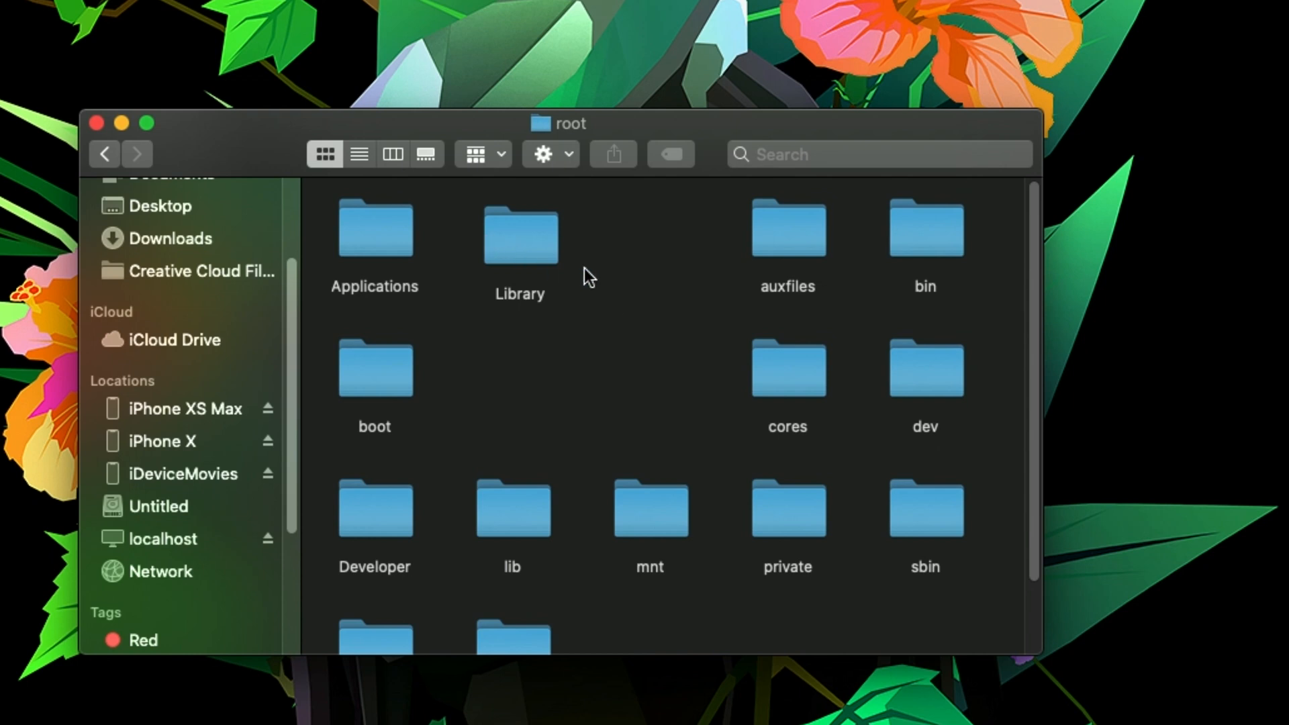
# - Go into the iPhone's Library and then its Themes folder
pyautogui.doubleClick(519, 235)
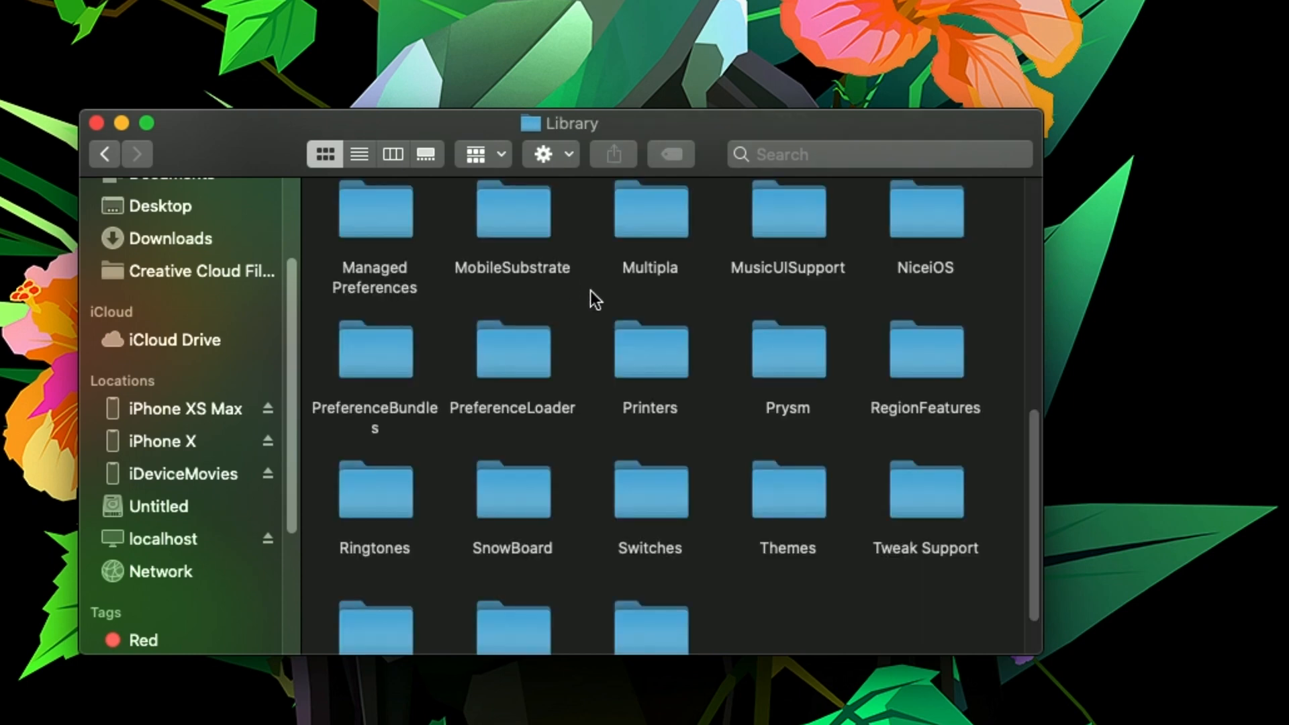
pyautogui.scroll(-3)
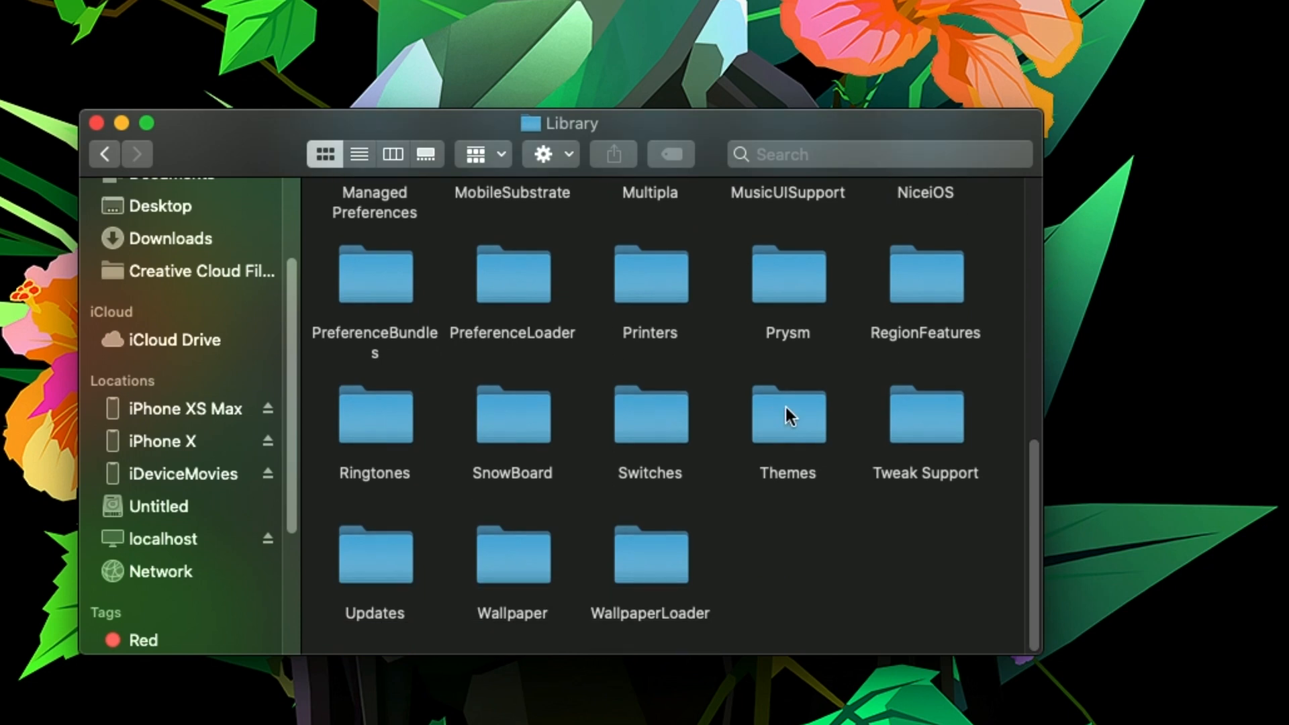
pyautogui.doubleClick(787, 415)
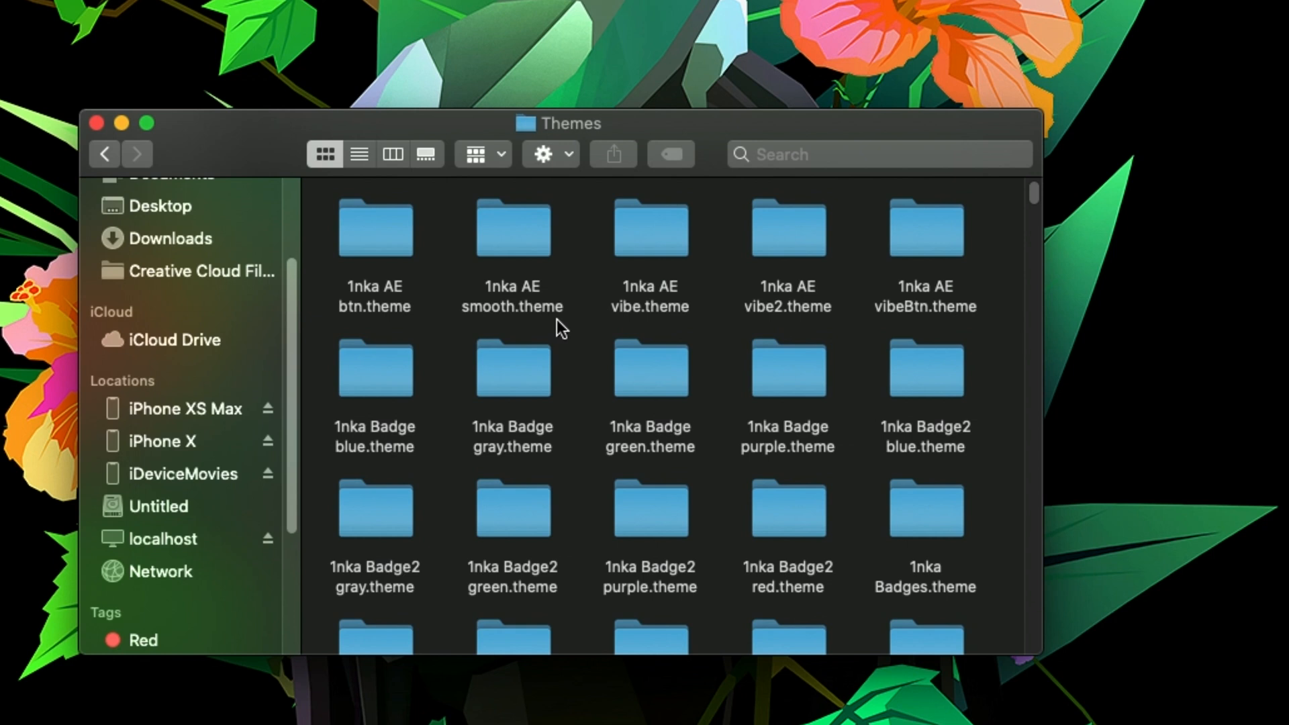
pyautogui.moveTo(733, 278)
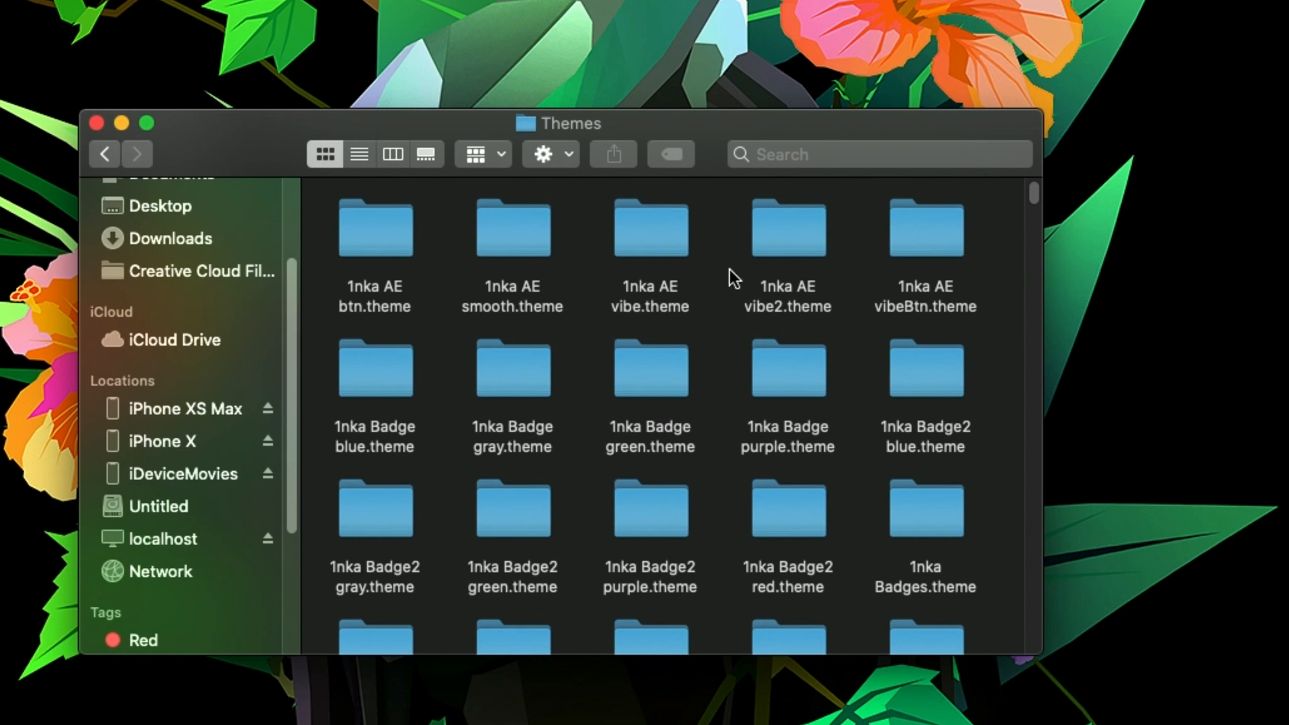
pyautogui.moveTo(650, 415)
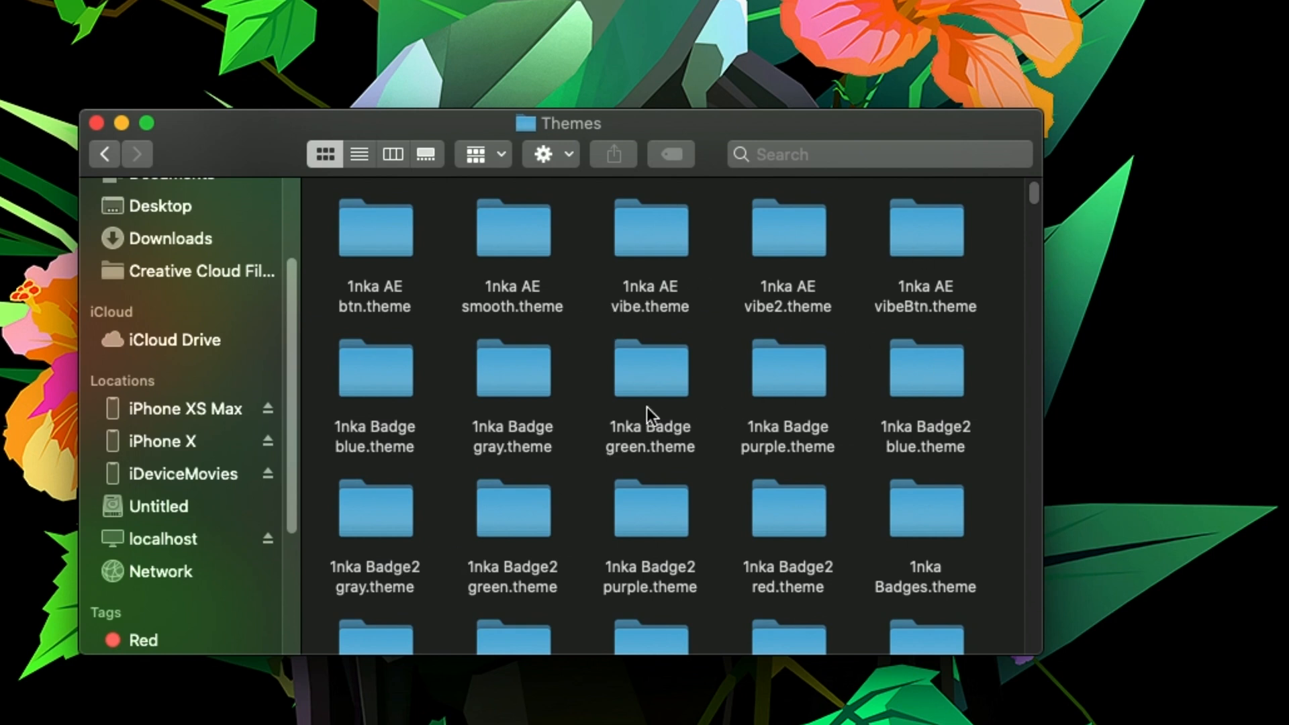
# - Browse down the theme list to 1nka Dock and 1NT3NS1TY
pyautogui.scroll(-3)
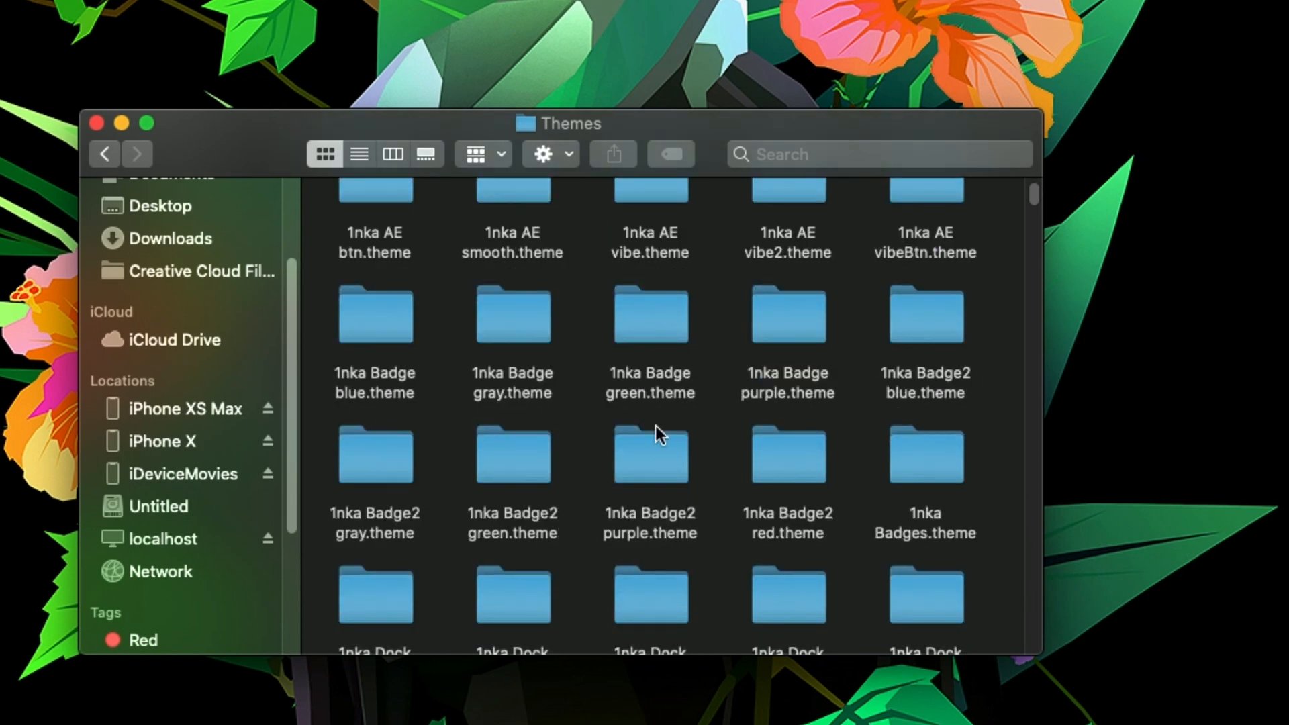
pyautogui.moveTo(644, 403)
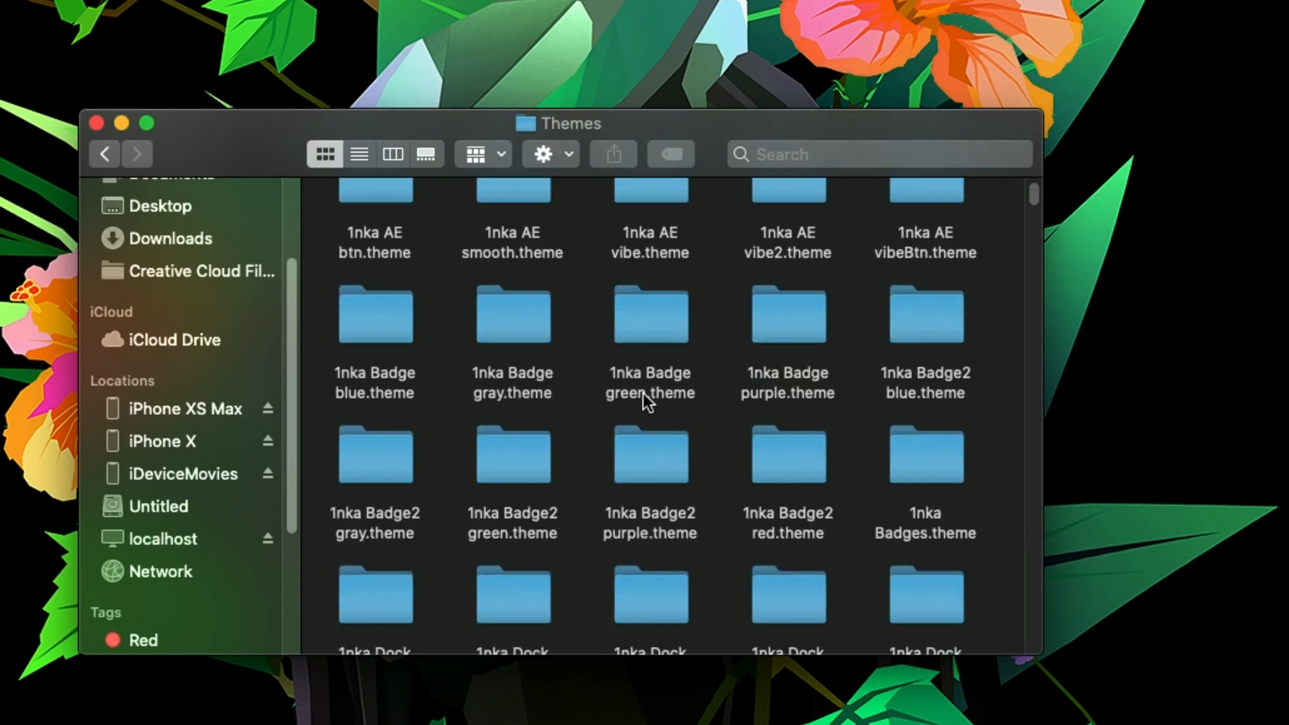
pyautogui.scroll(-3)
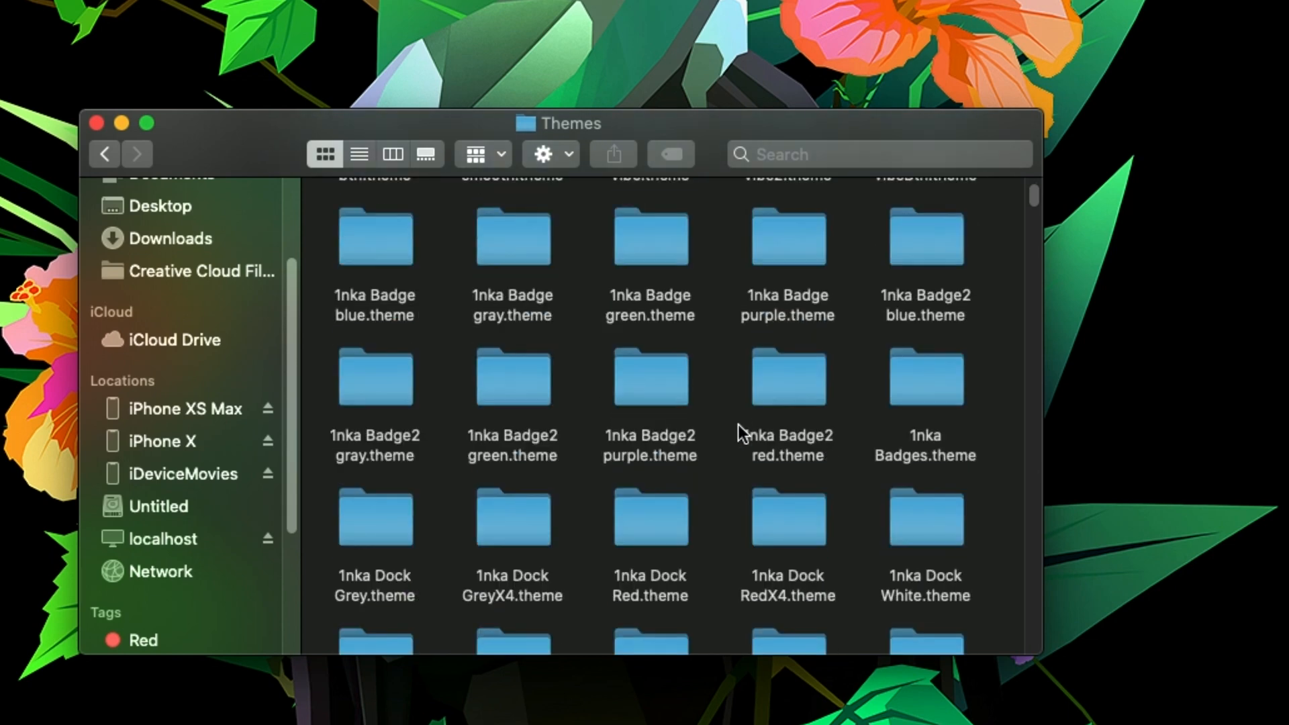
pyautogui.scroll(-3)
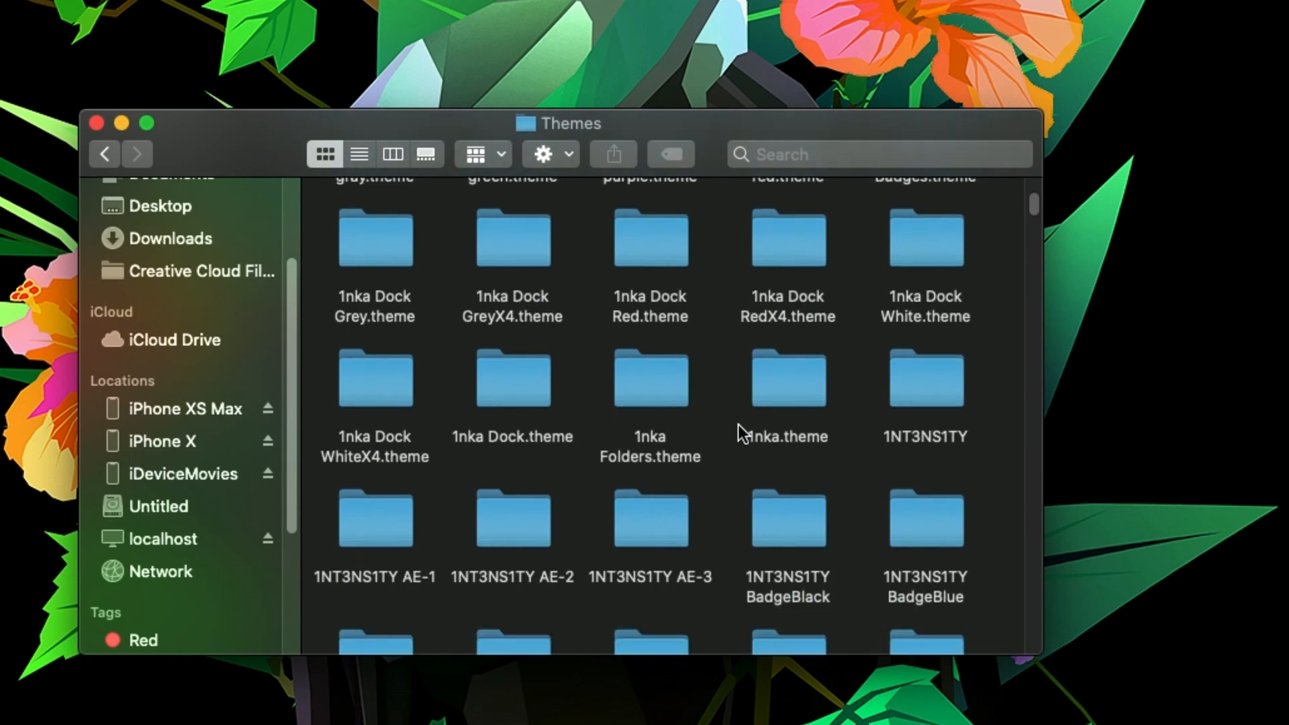
pyautogui.scroll(-3)
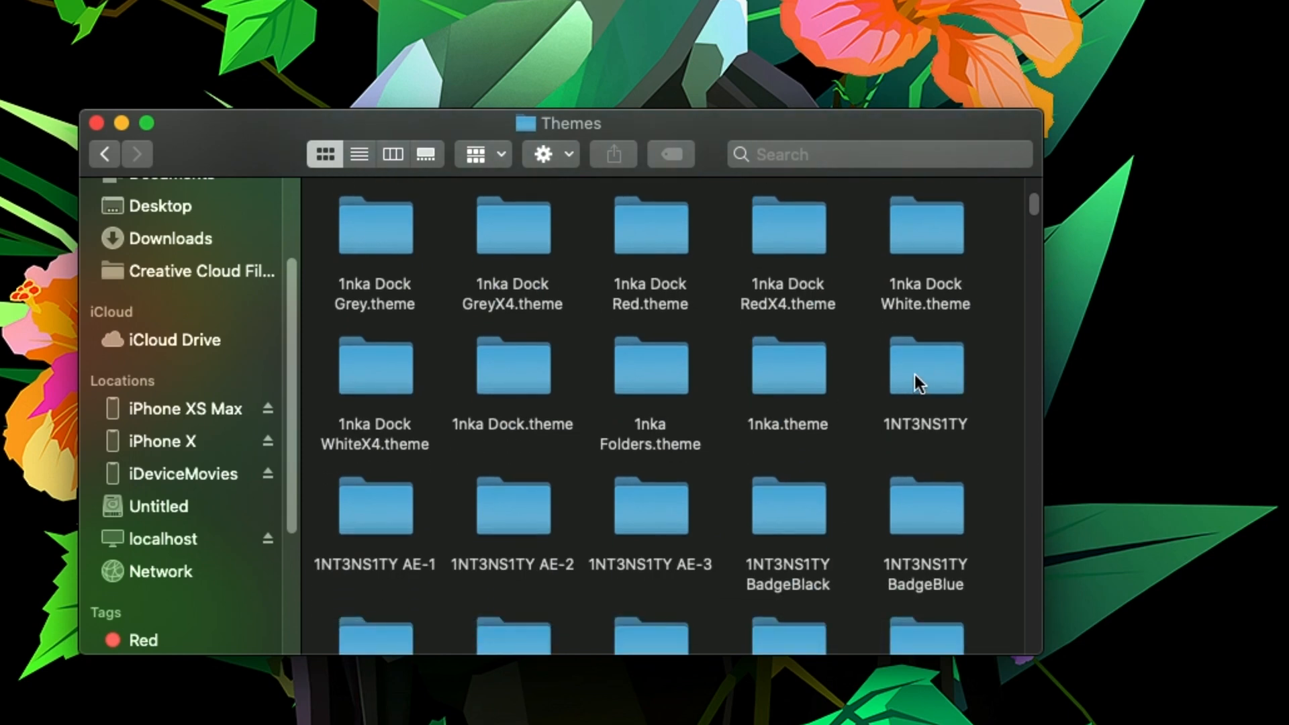
# - Enter the 1NT3NS1TY theme and its IconBundles folder of icon PNGs
pyautogui.doubleClick(925, 365)
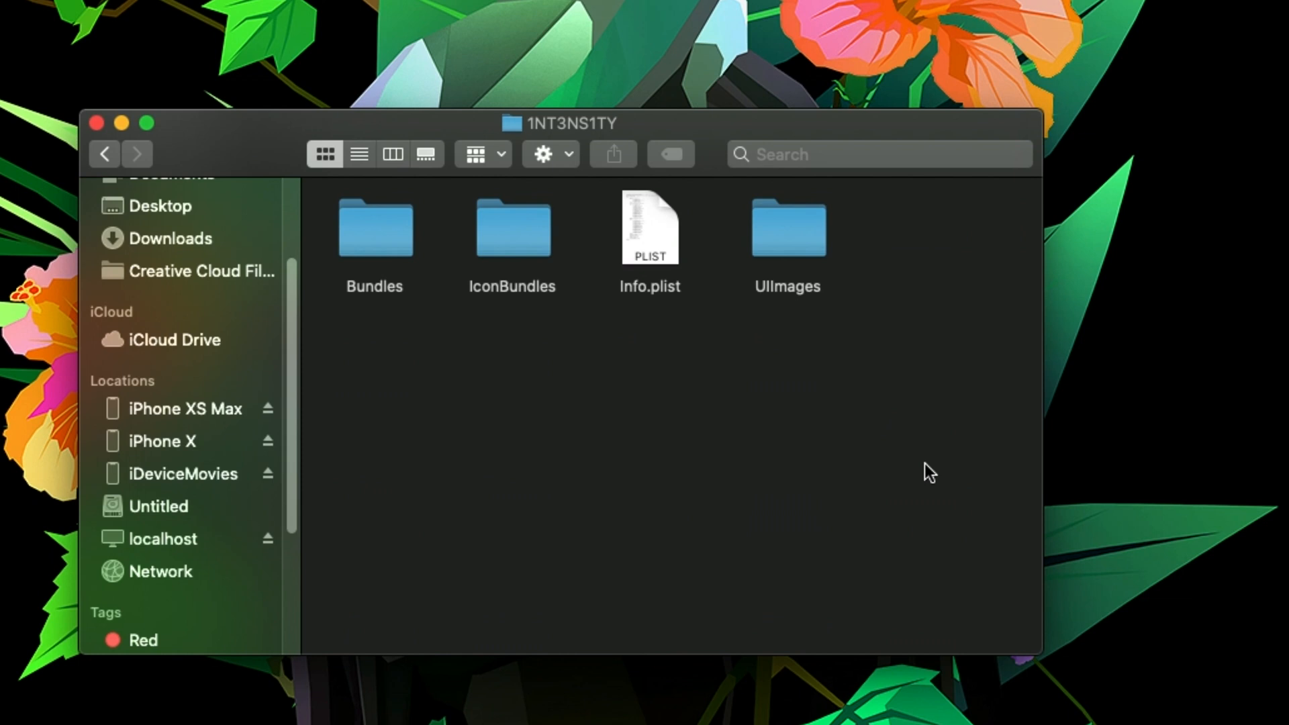
pyautogui.doubleClick(512, 227)
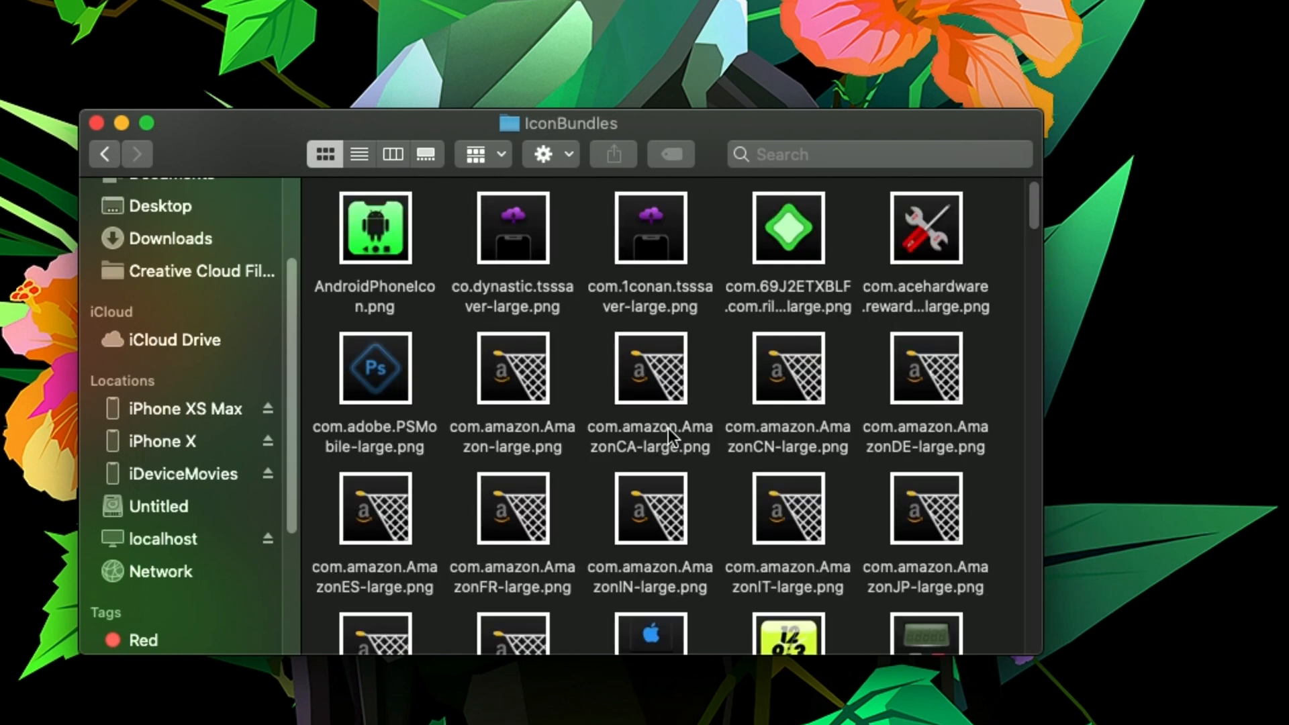
pyautogui.scroll(-3)
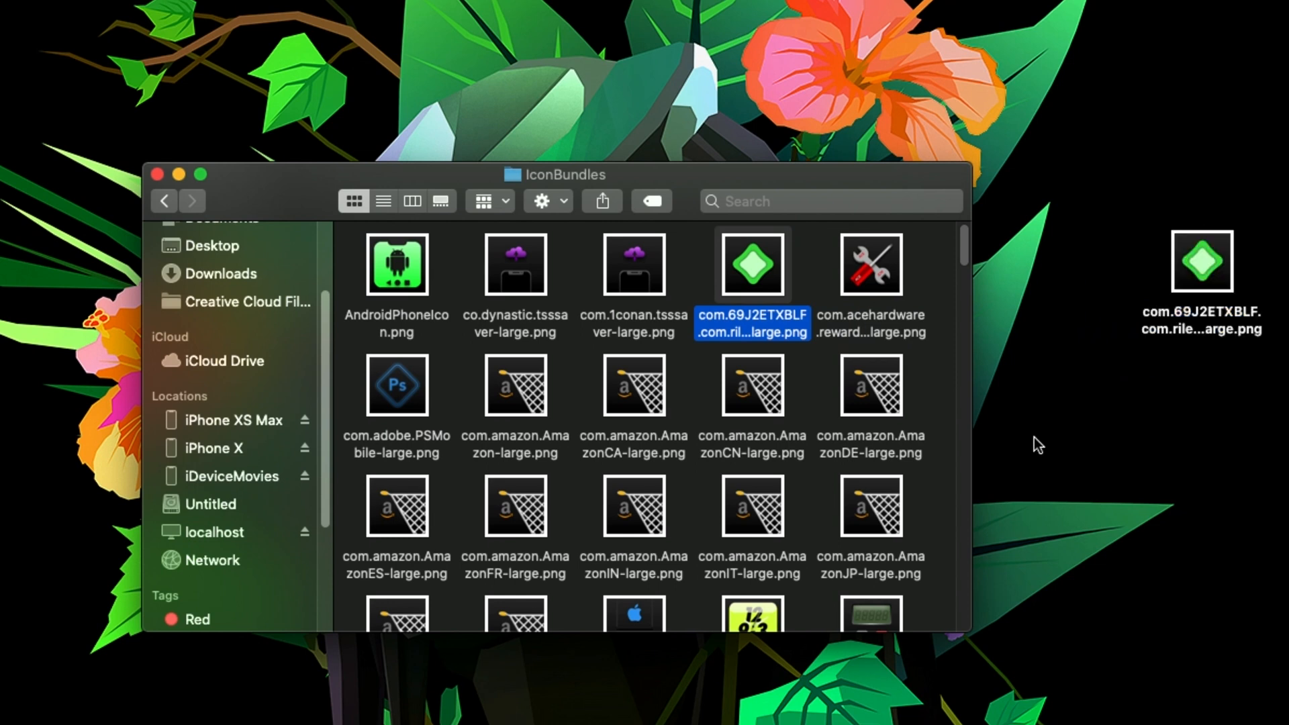
pyautogui.moveTo(785, 336)
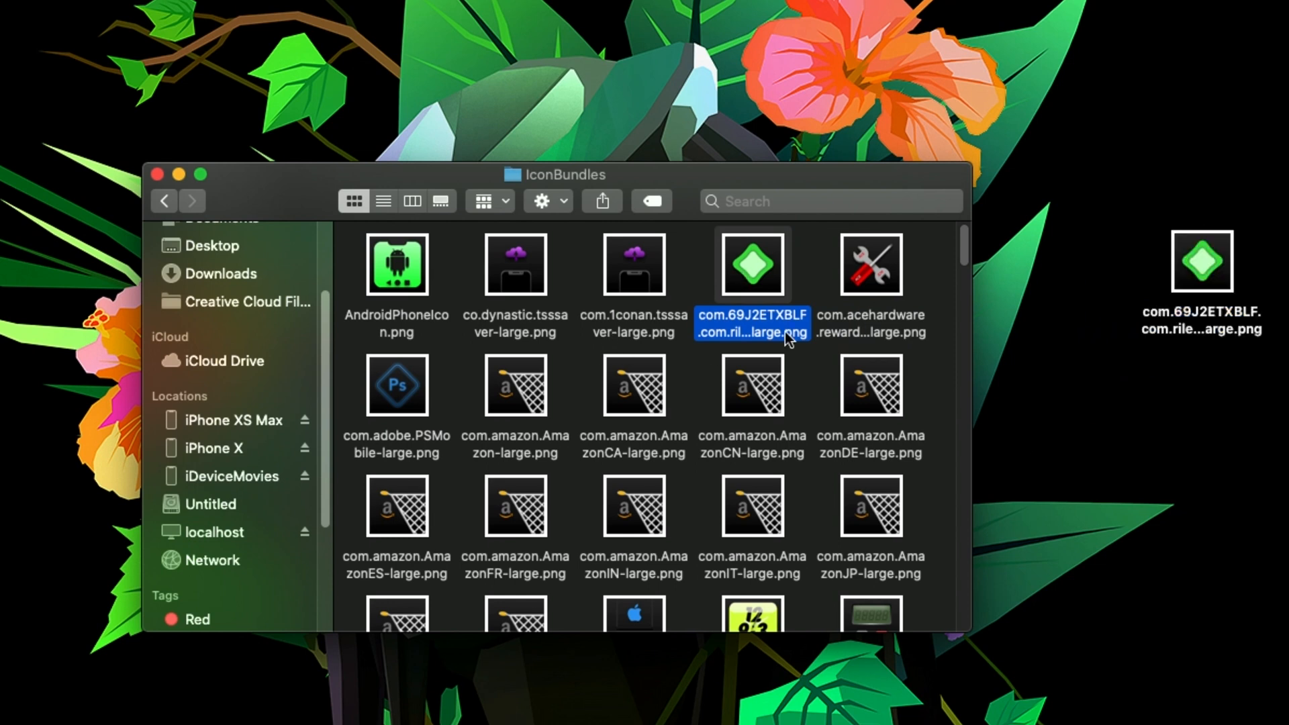
pyautogui.moveTo(801, 374)
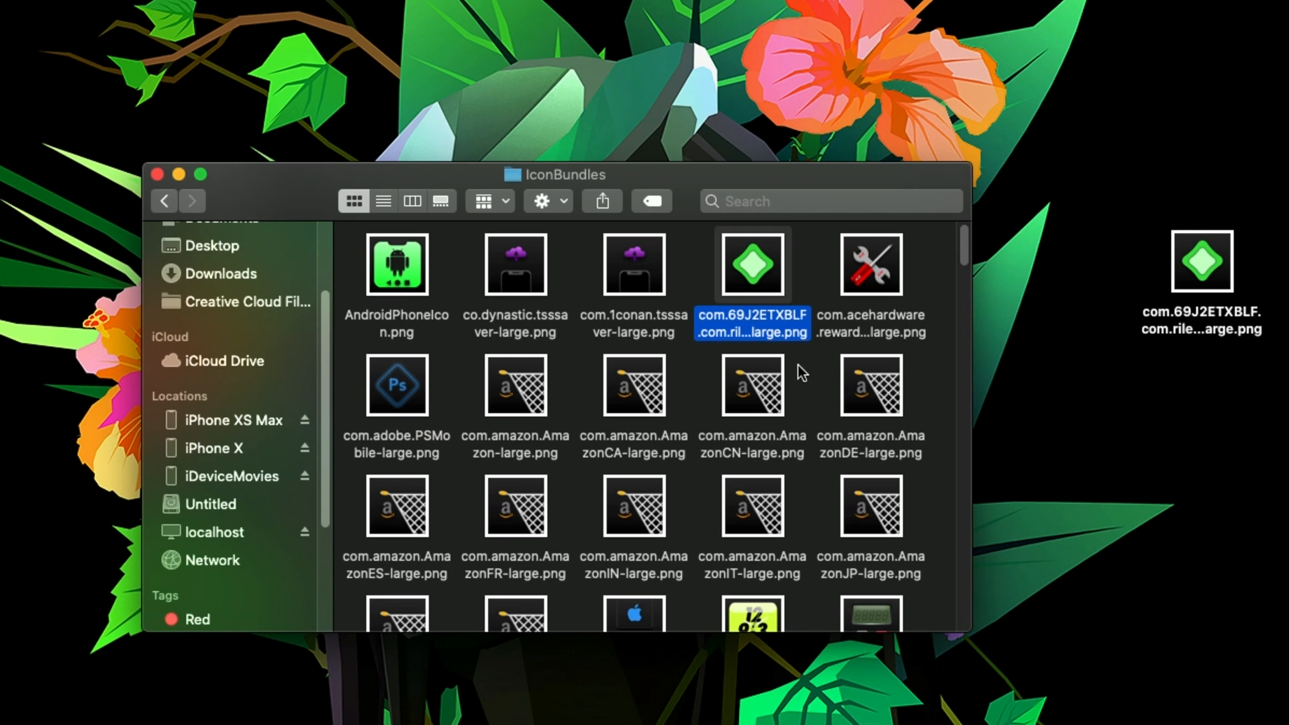
pyautogui.moveTo(718, 315)
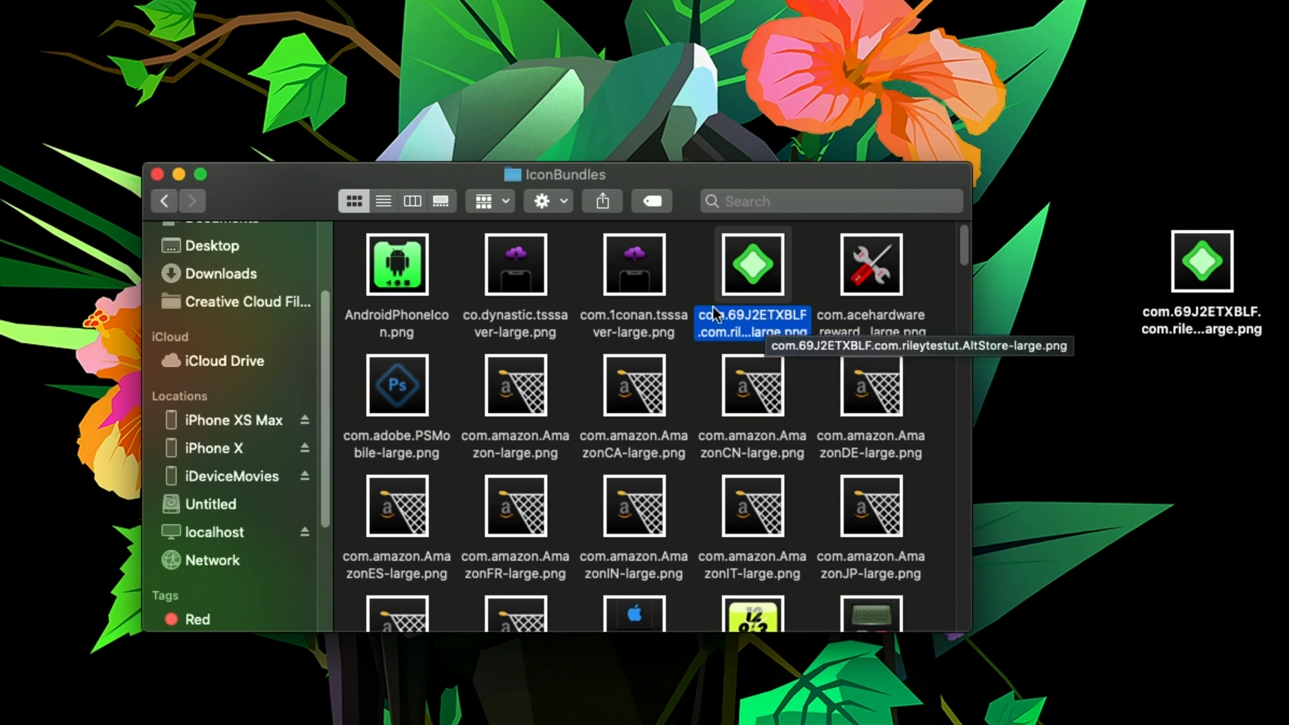
# - Browse through the remaining IconBundles icon PNGs with the AltStore icon left on the desktop
pyautogui.scroll(-3)
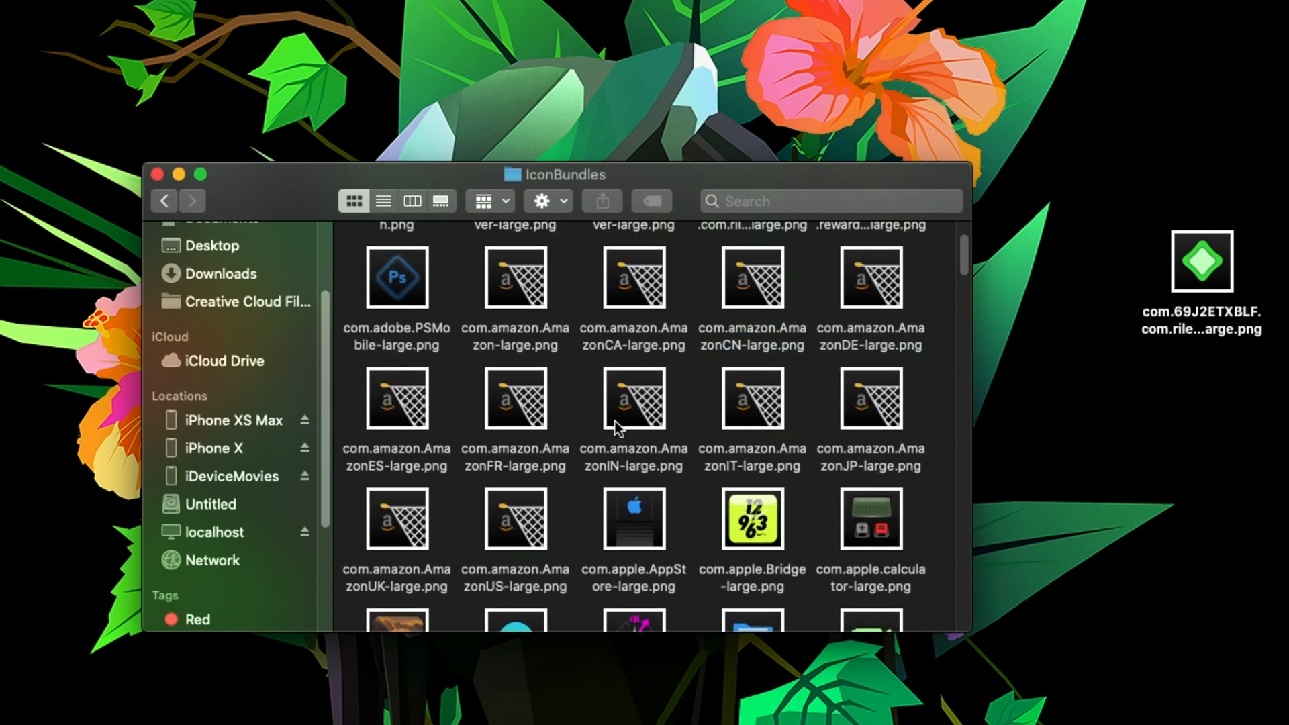
pyautogui.scroll(-3)
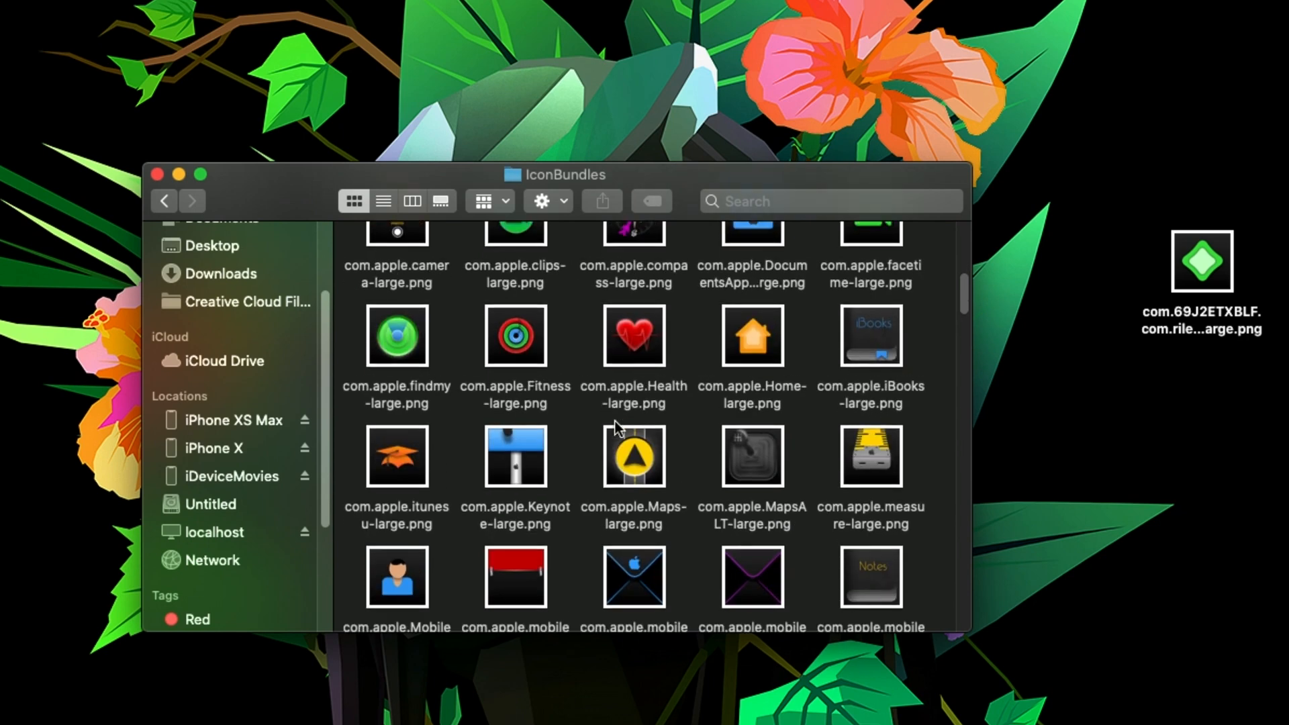
pyautogui.scroll(-3)
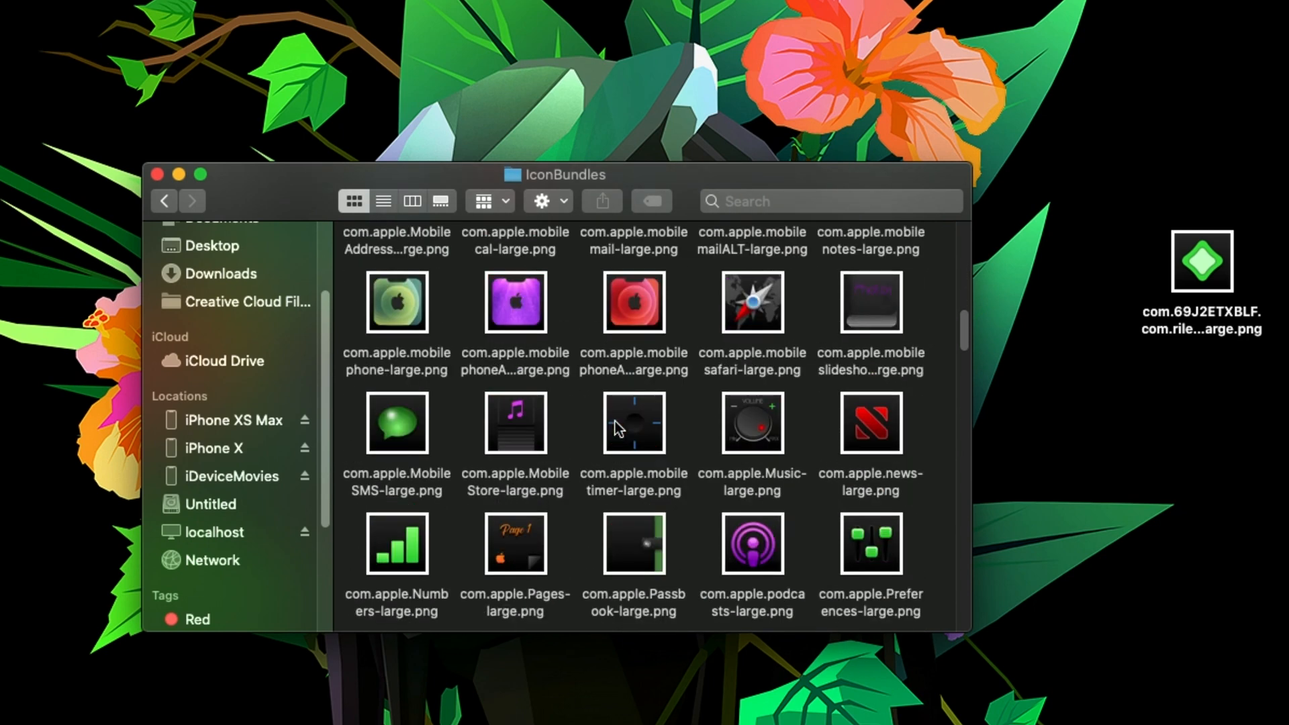
pyautogui.scroll(-3)
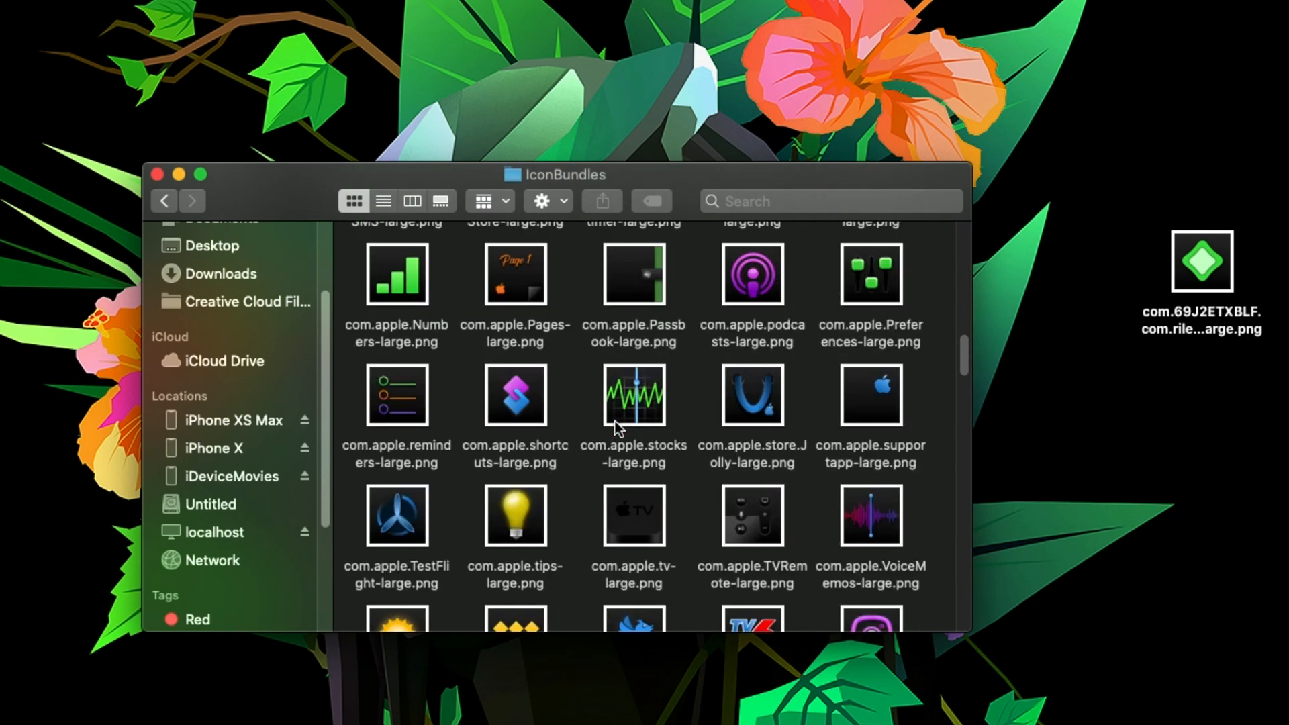
pyautogui.scroll(-3)
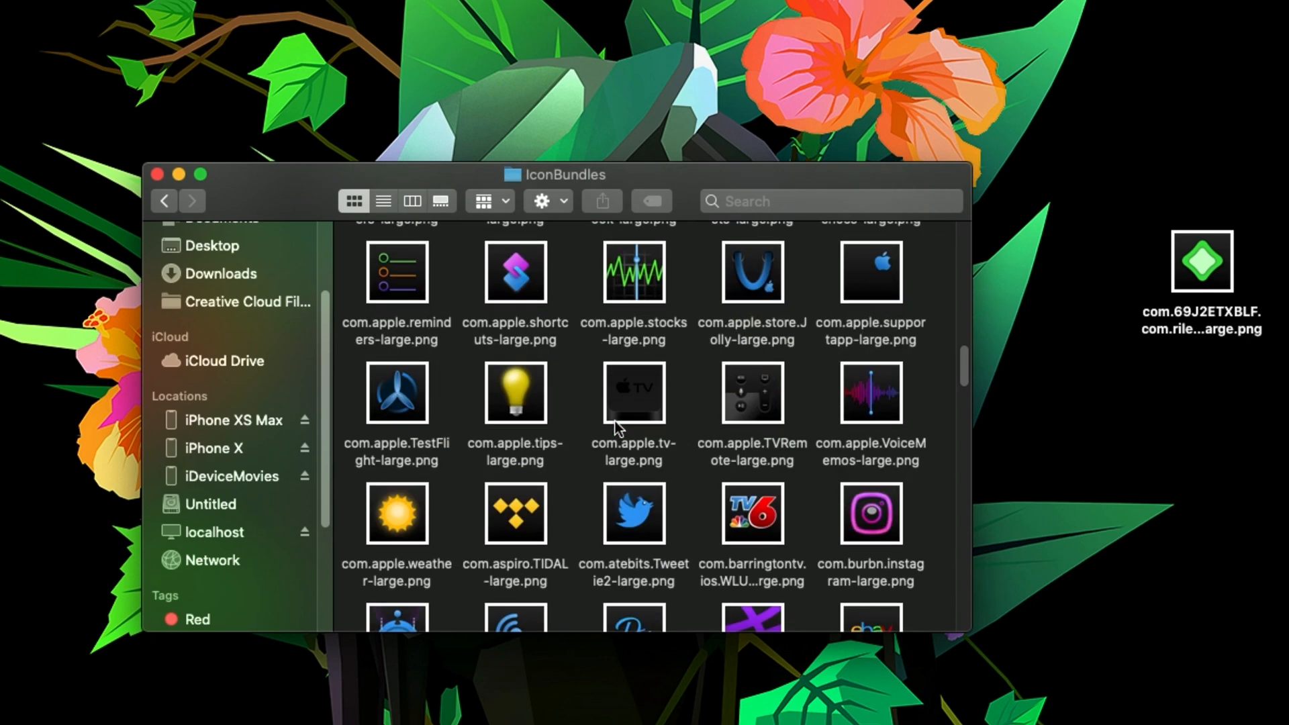
pyautogui.scroll(-3)
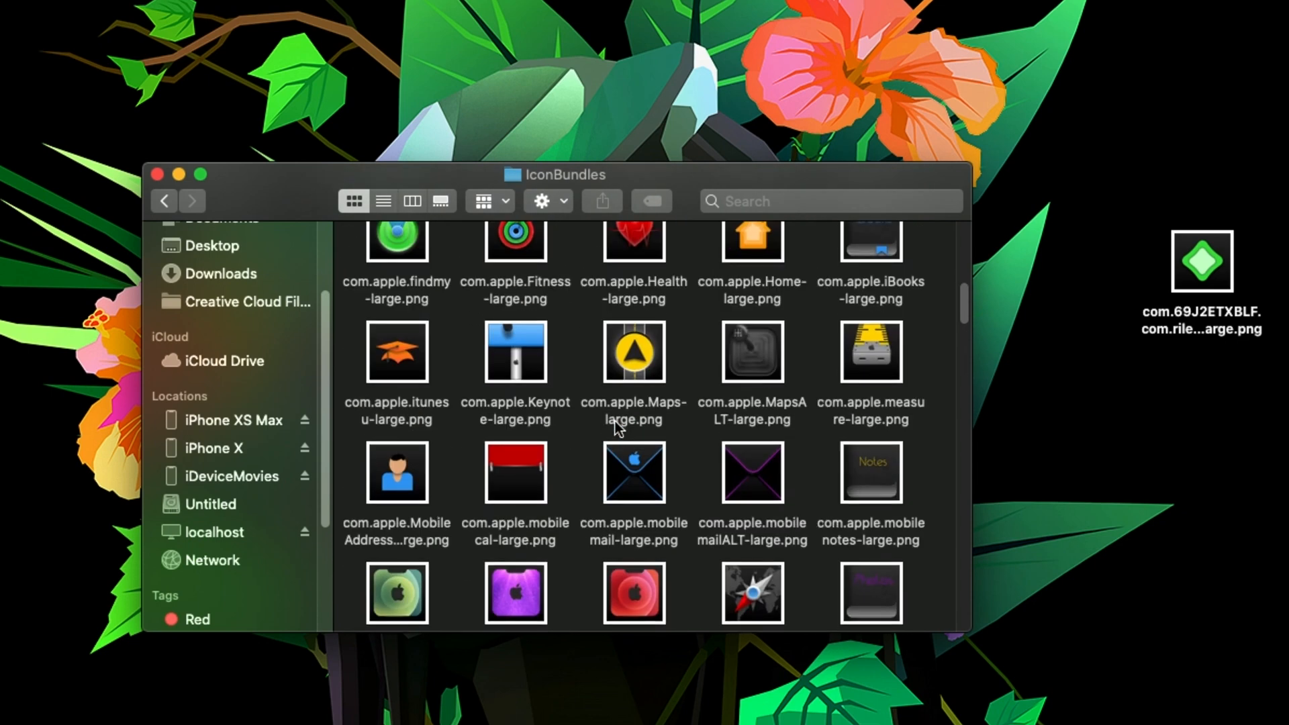
# - Back out through 1NT3NS1TY and Library to the iPhone's root folder
pyautogui.click(164, 202)
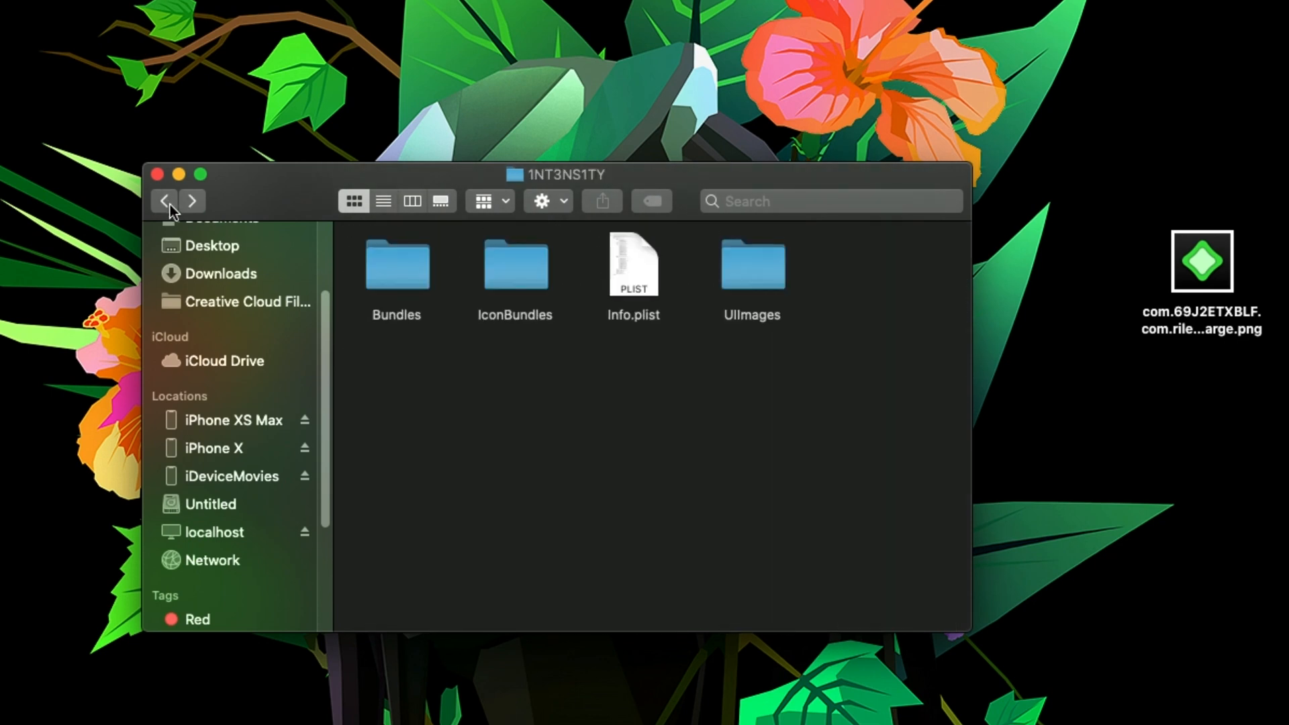
pyautogui.click(164, 202)
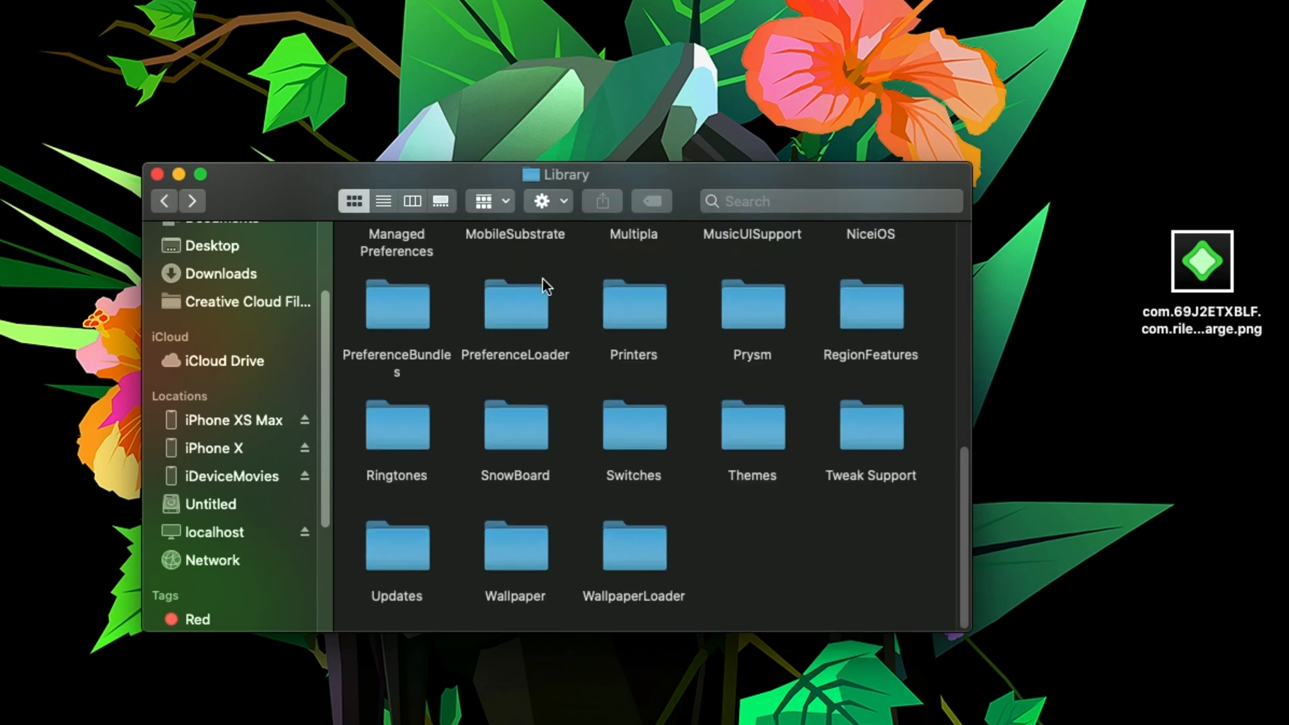
pyautogui.click(397, 426)
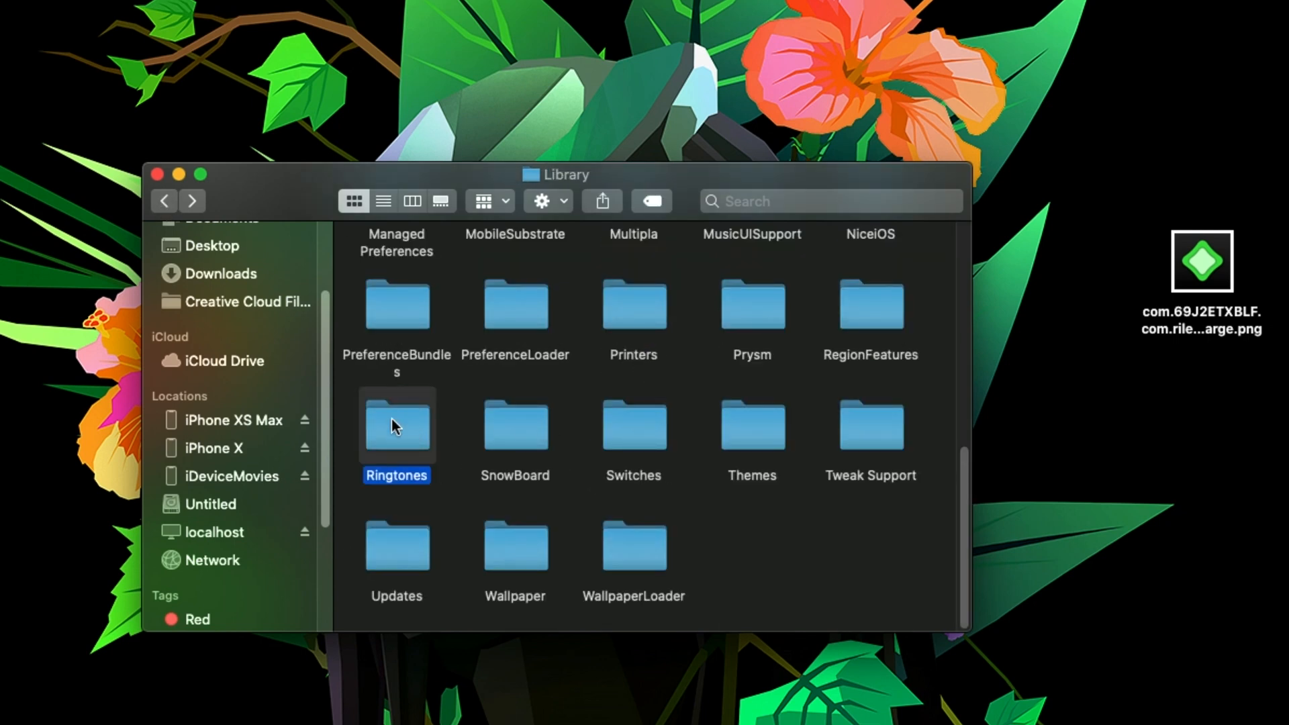
pyautogui.doubleClick(396, 424)
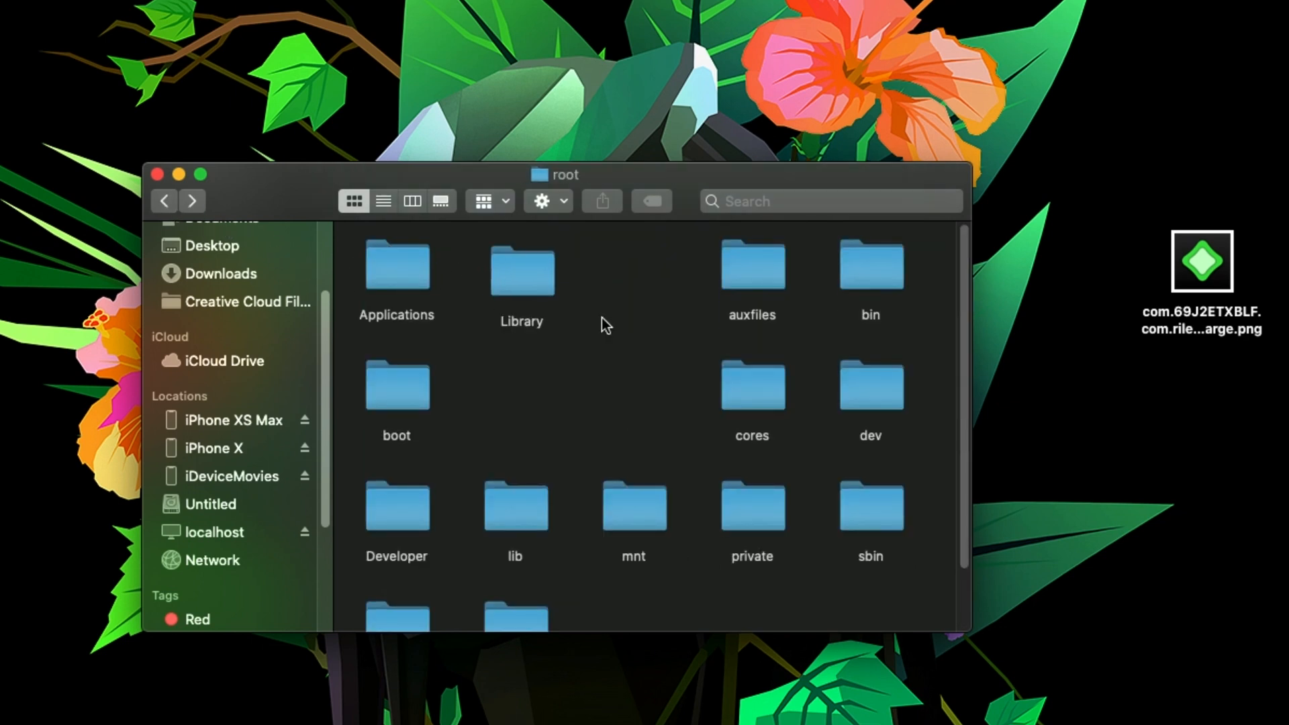
pyautogui.moveTo(634, 401)
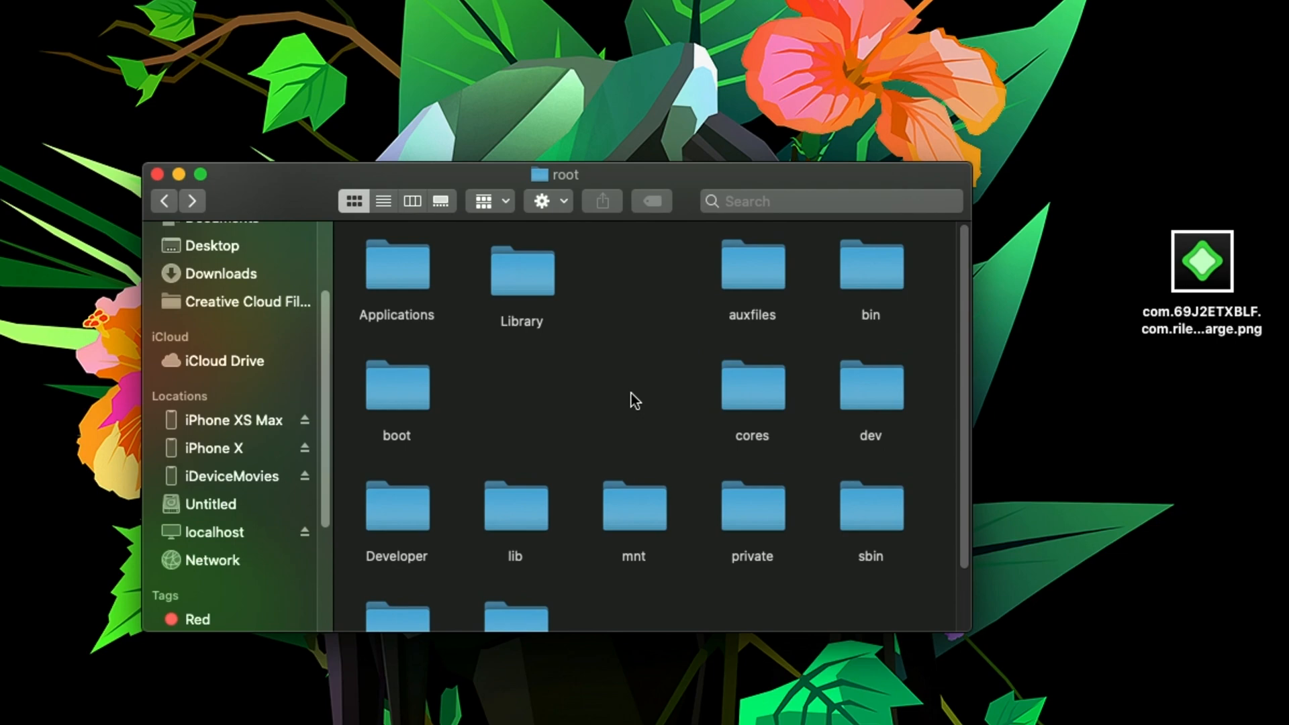